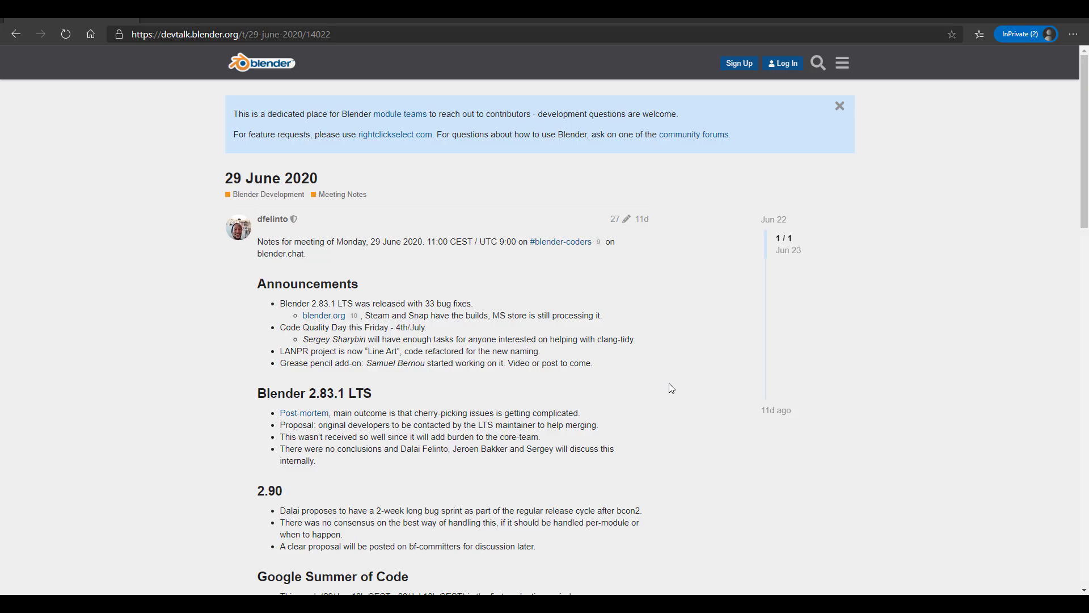
mouse_move(669, 375)
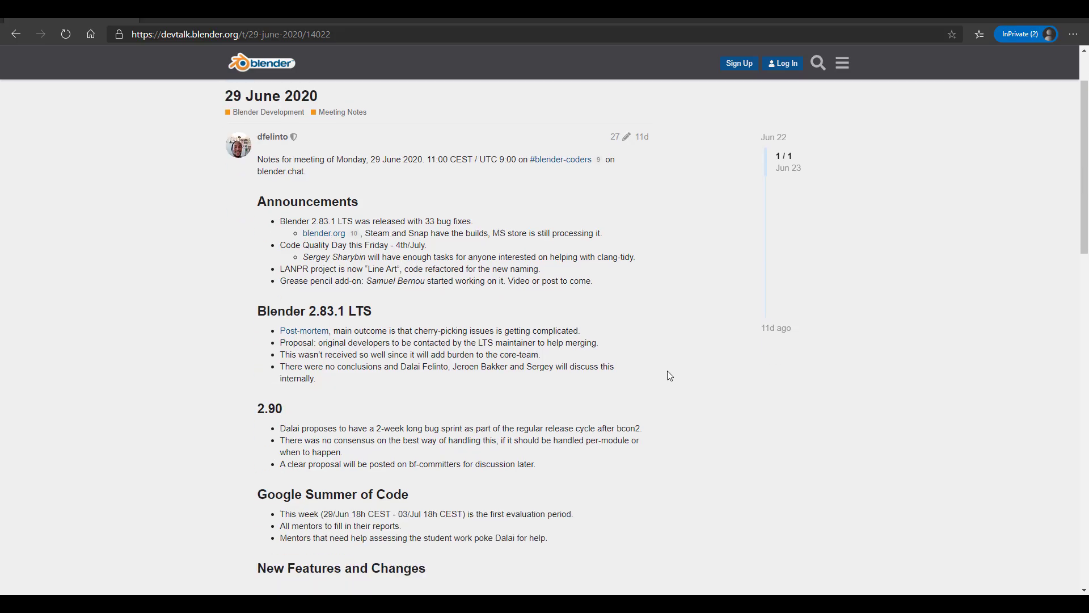
mouse_move(665, 370)
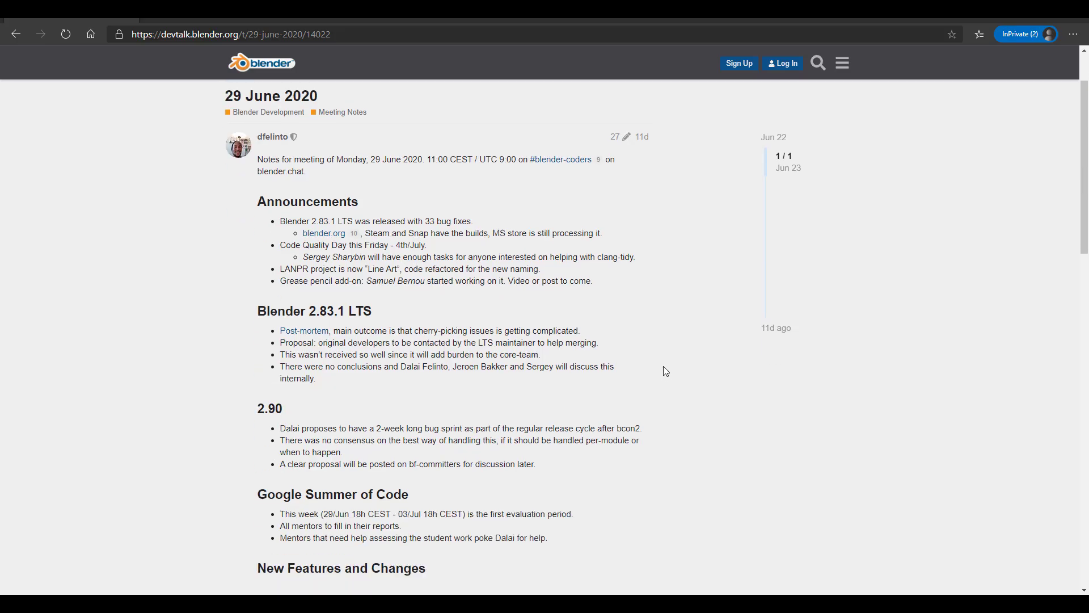
mouse_move(662, 341)
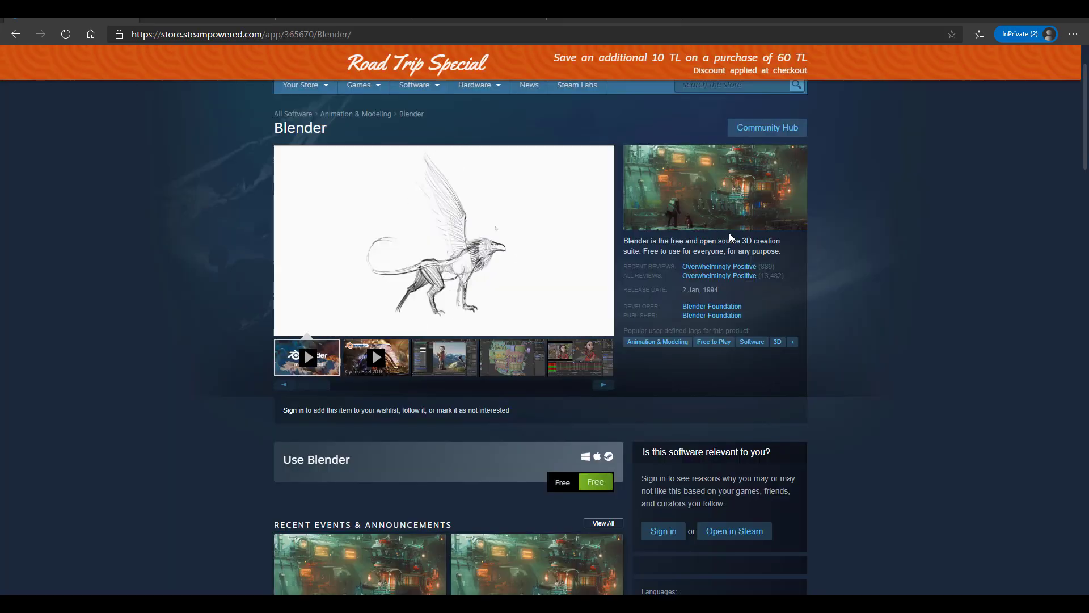
Scroll the 29 June 2020 meeting notes down to the New Features and Changes section
scroll(down, 3)
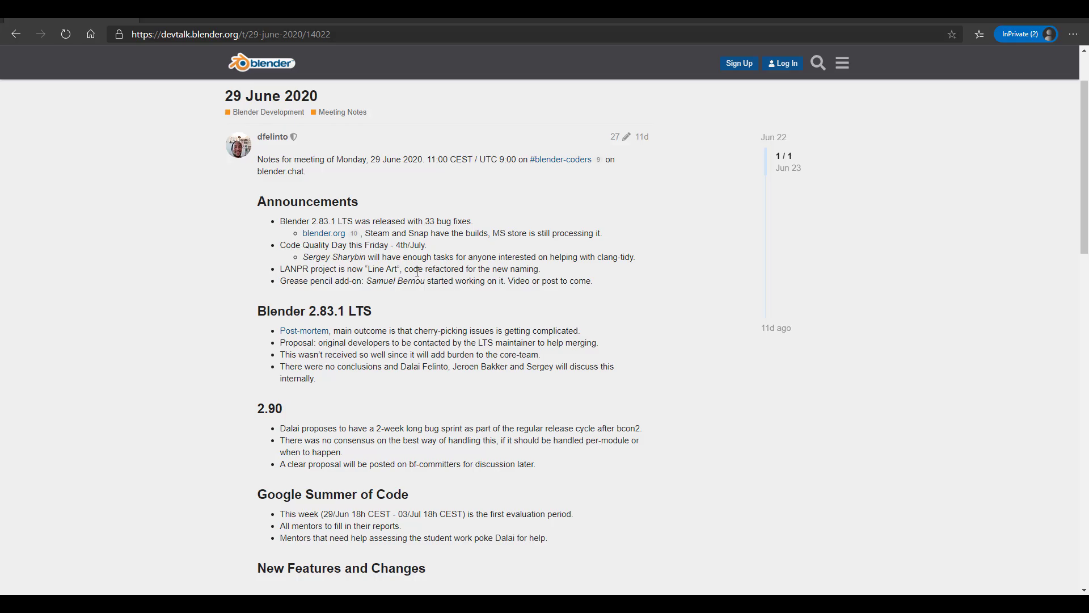
mouse_move(519, 280)
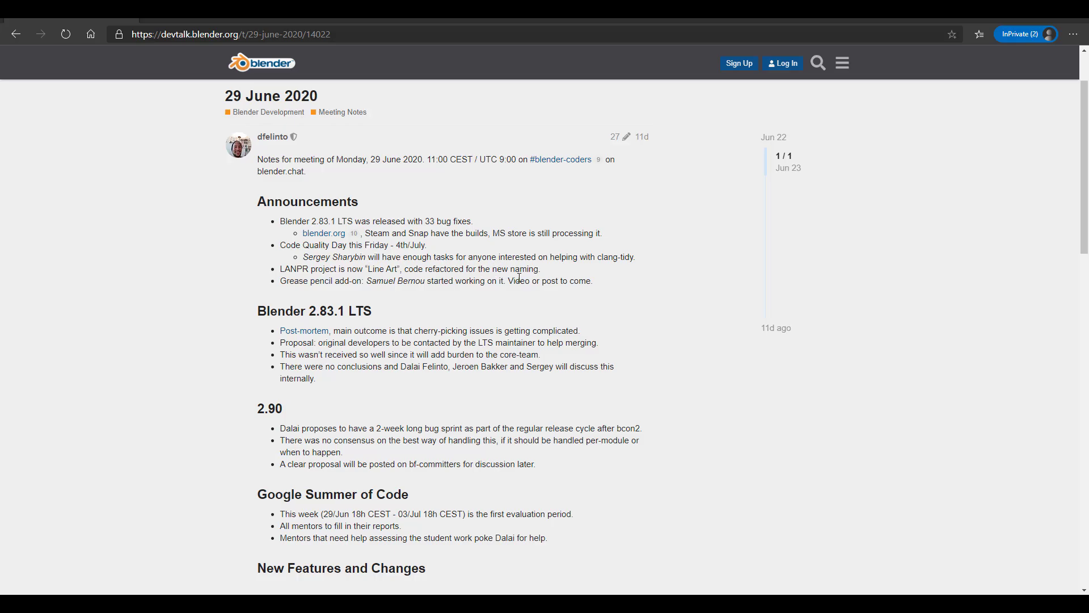
mouse_move(297, 296)
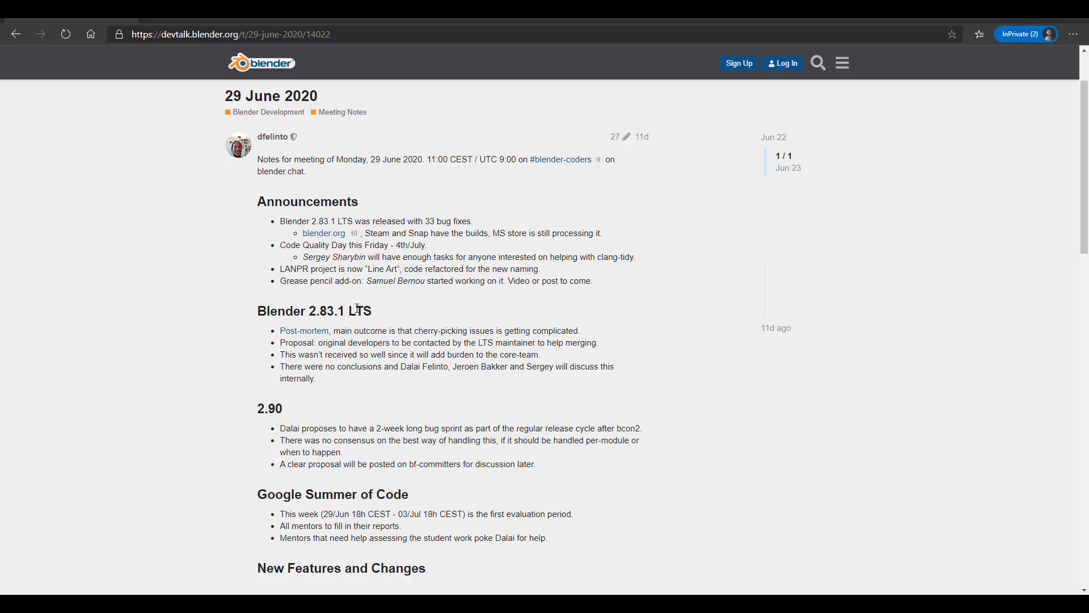
scroll(down, 3)
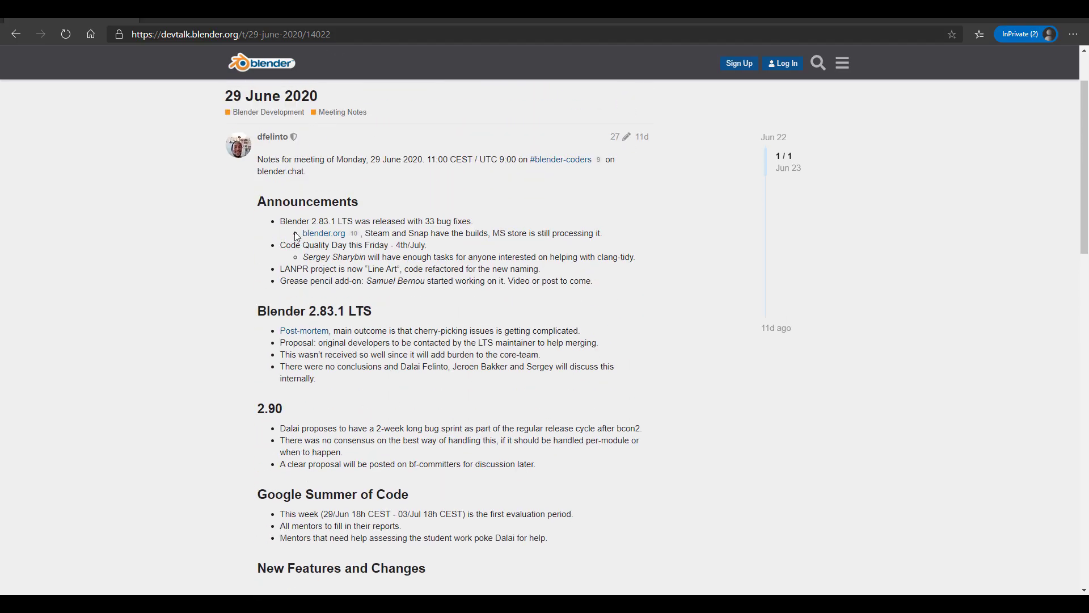
scroll(down, 3)
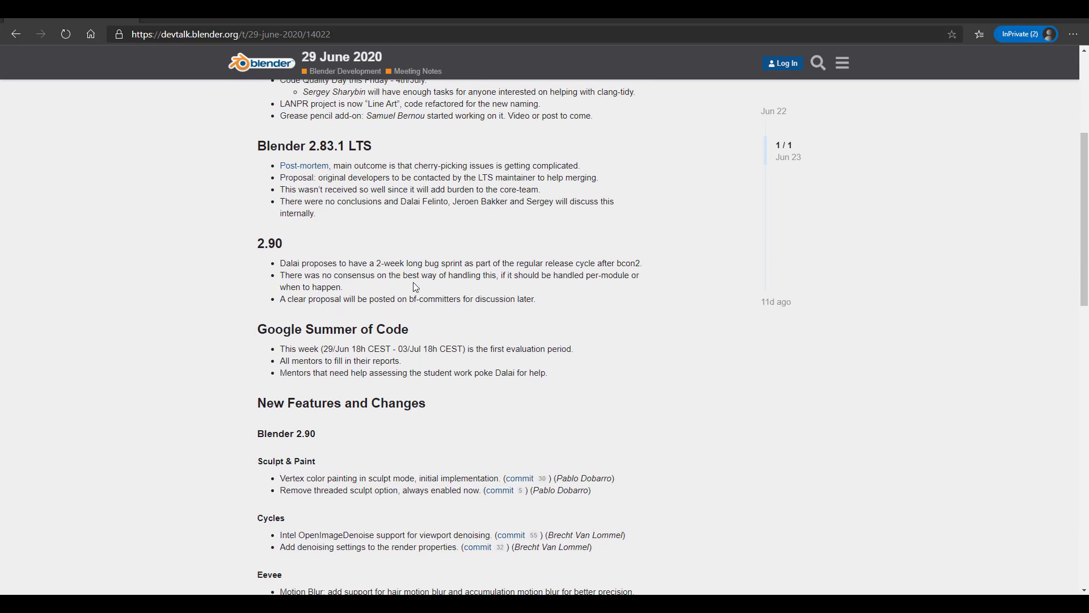
scroll(down, 3)
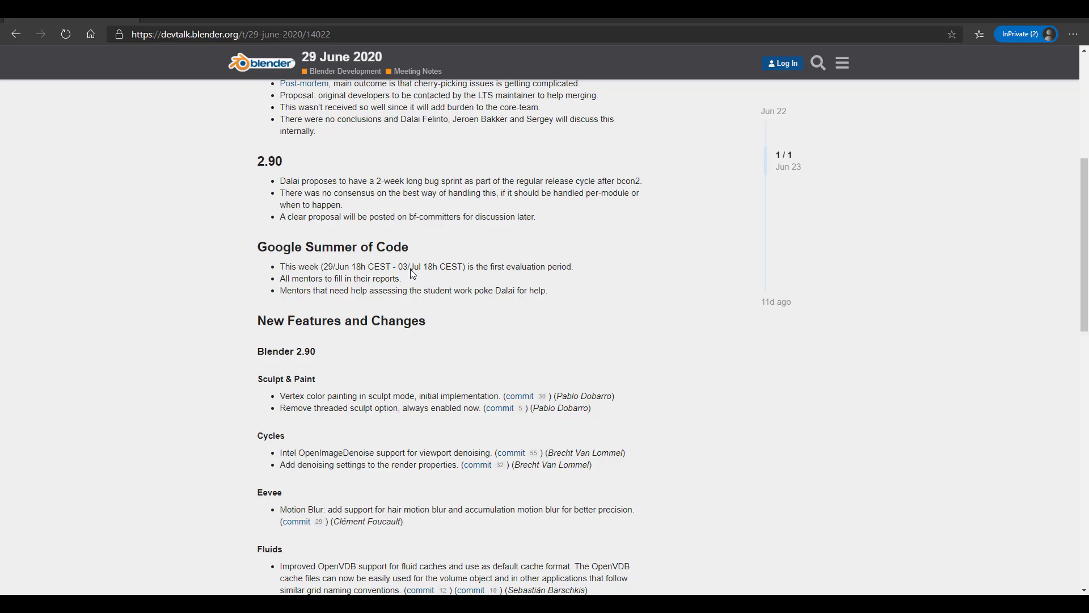
mouse_move(806, 186)
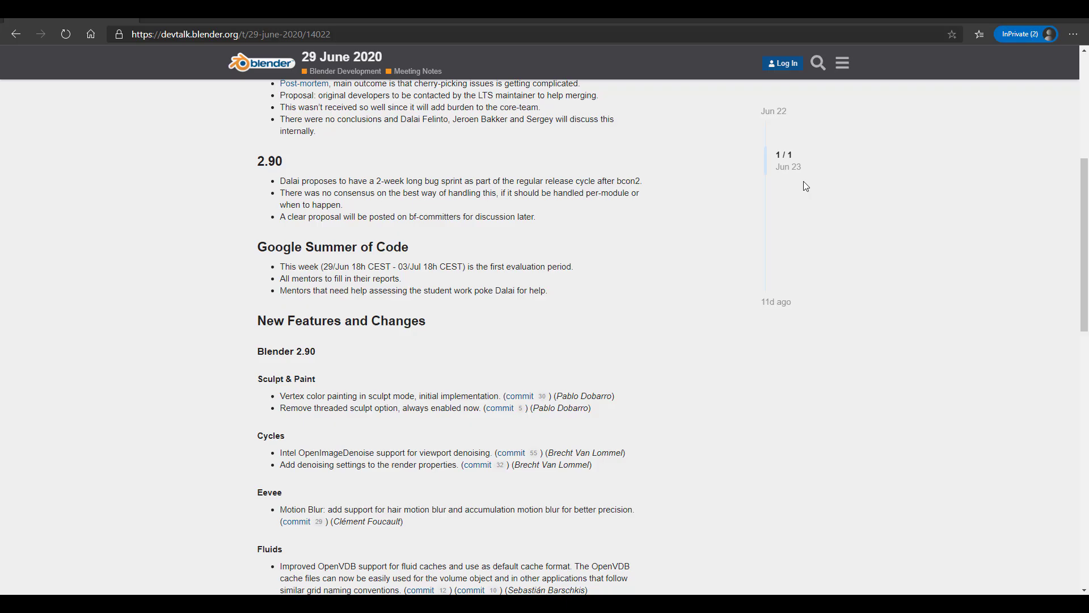
mouse_move(500, 408)
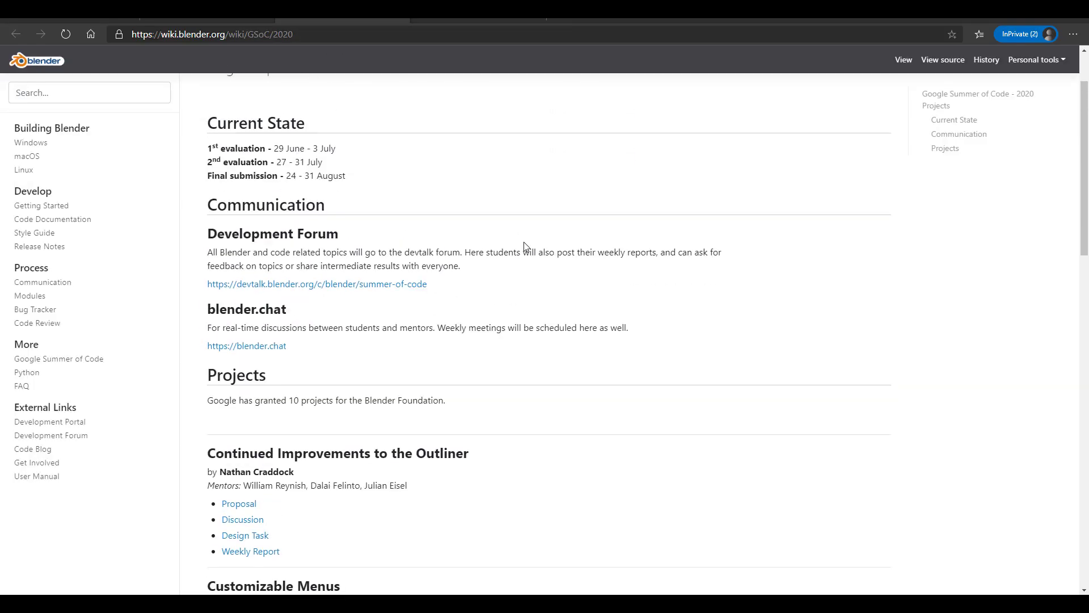
Scroll down the GSoC/2020 wiki page through the Projects list
scroll(down, 3)
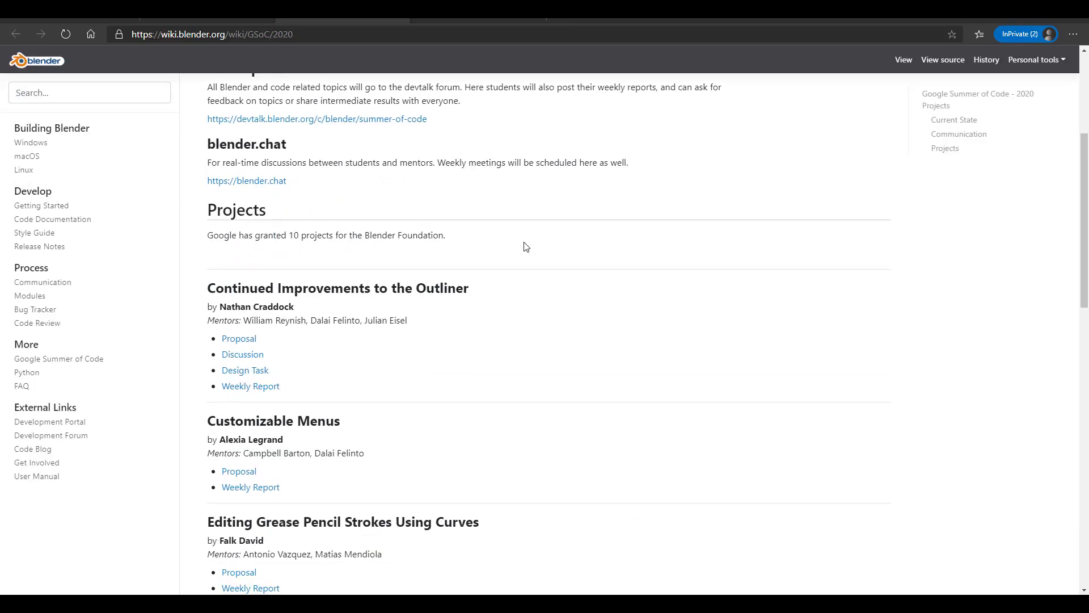
scroll(down, 3)
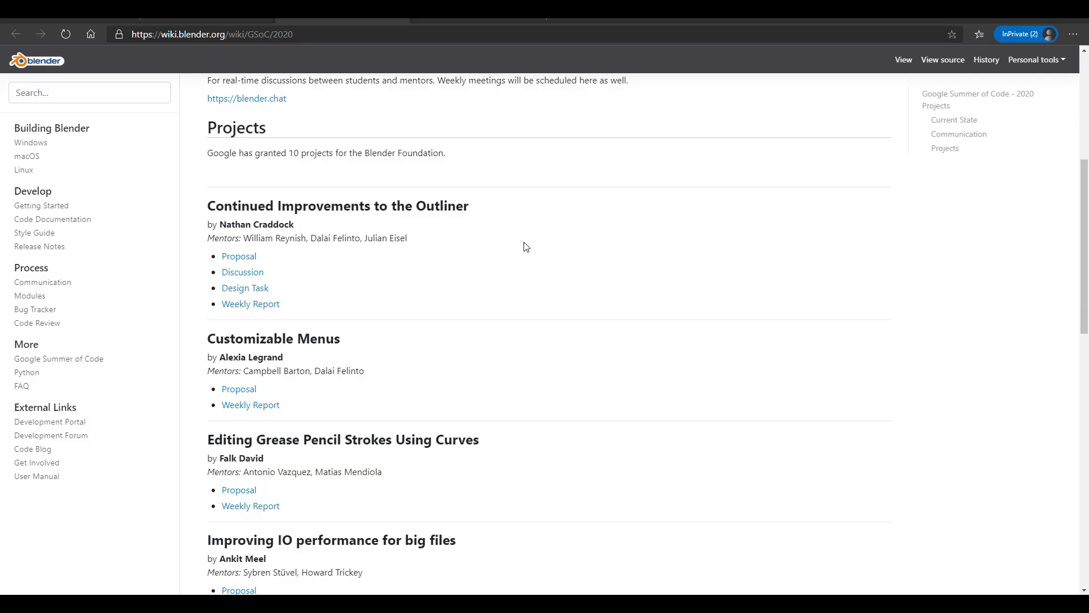
scroll(down, 3)
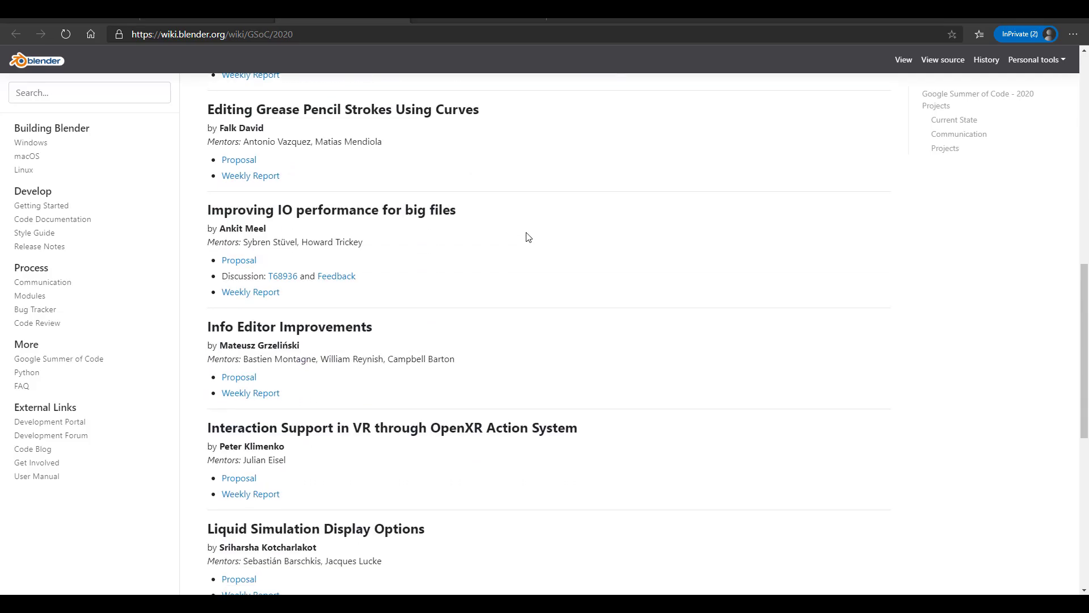
scroll(down, 3)
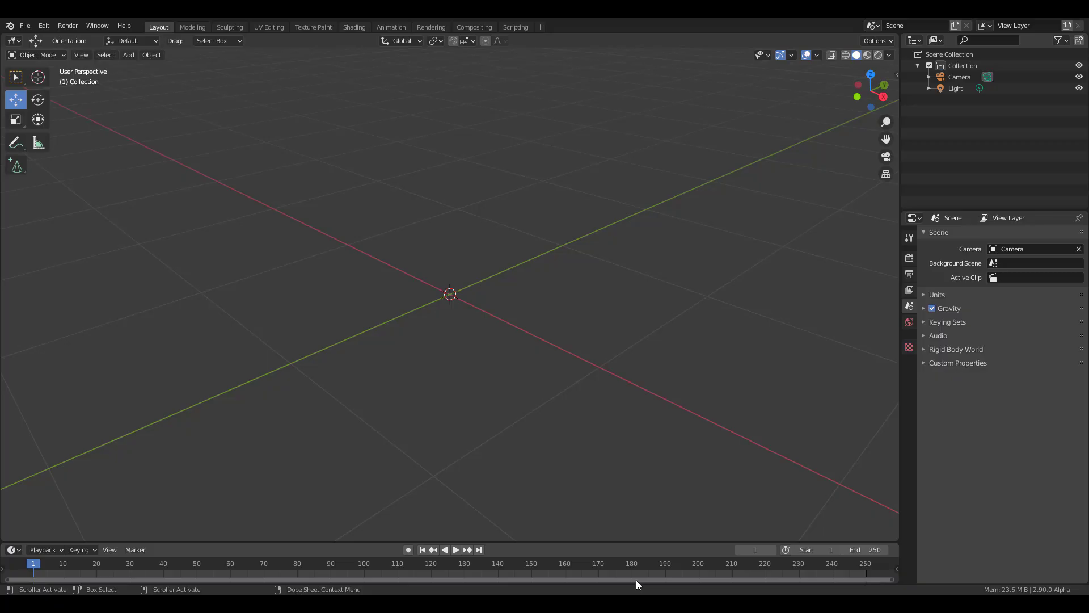
mouse_move(17, 170)
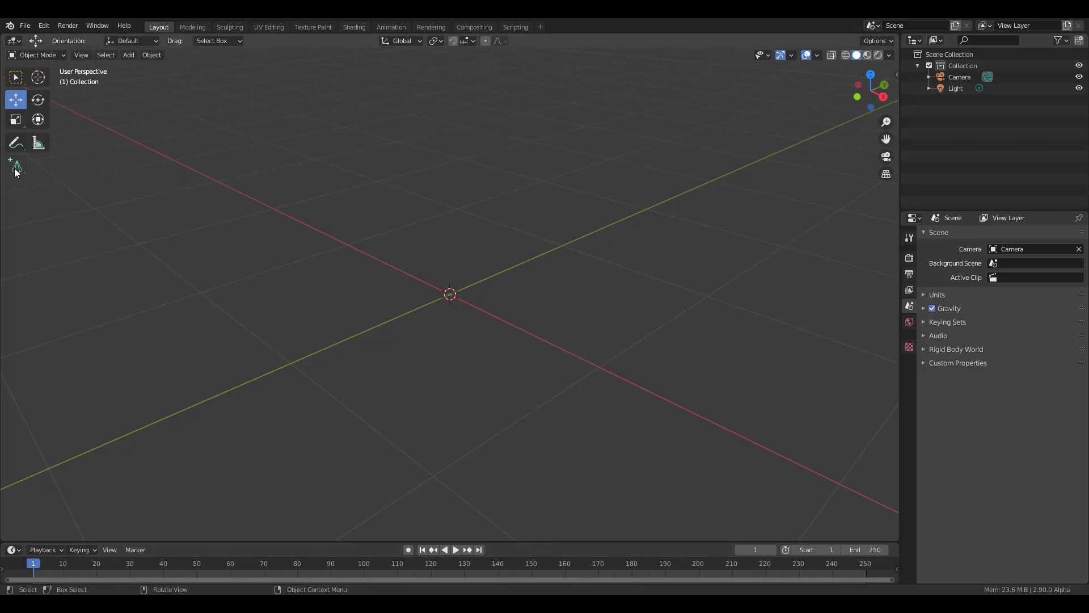
Explore the Add Cube flyout, then add a Monkey mesh via Add > Mesh
click(15, 167)
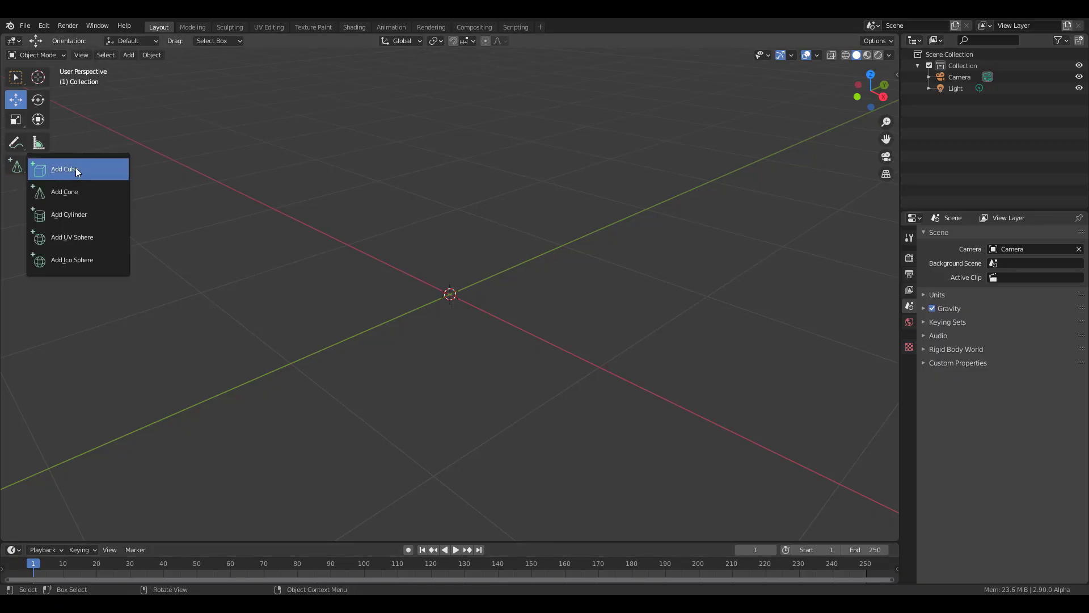
click(62, 168)
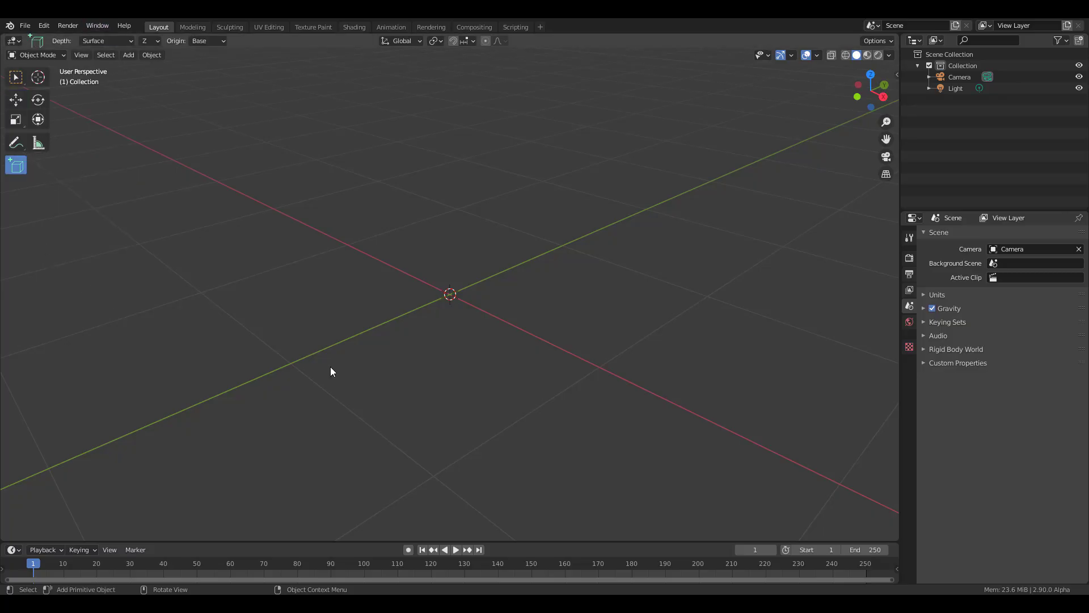
mouse_move(198, 300)
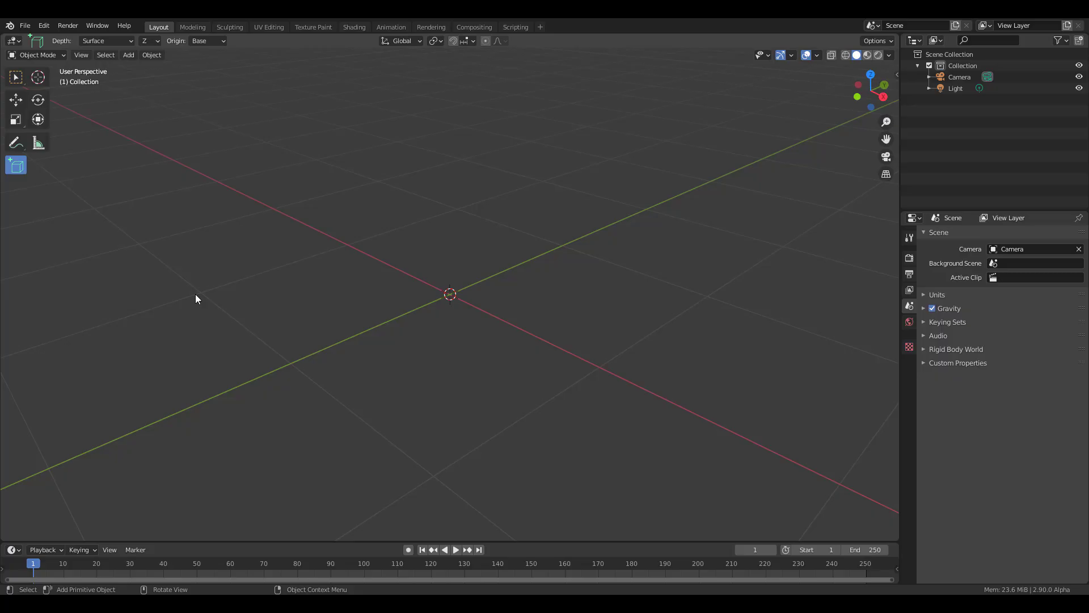
mouse_move(308, 220)
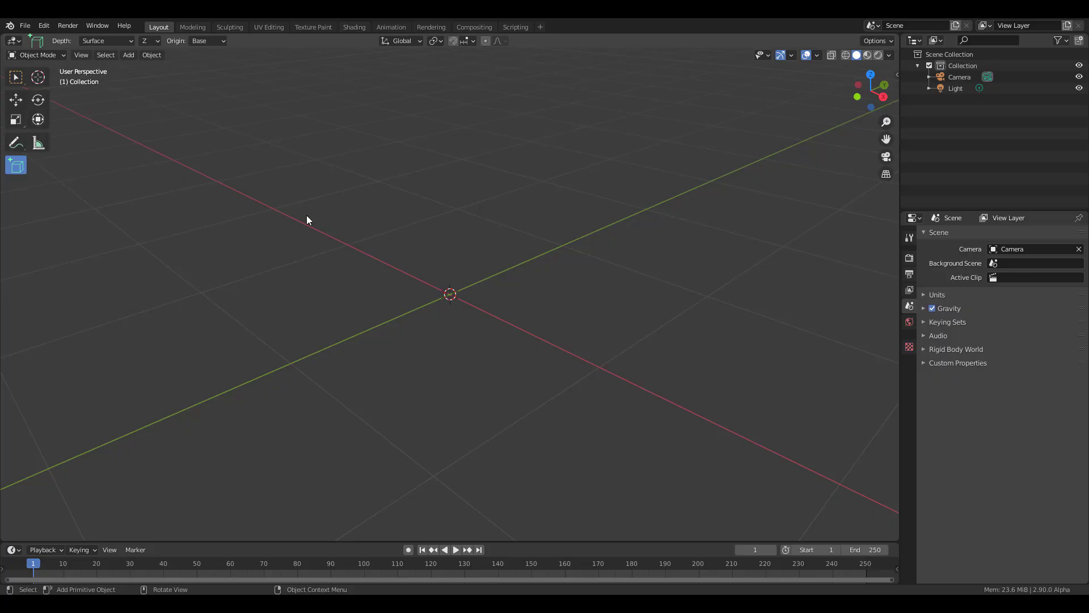
click(16, 165)
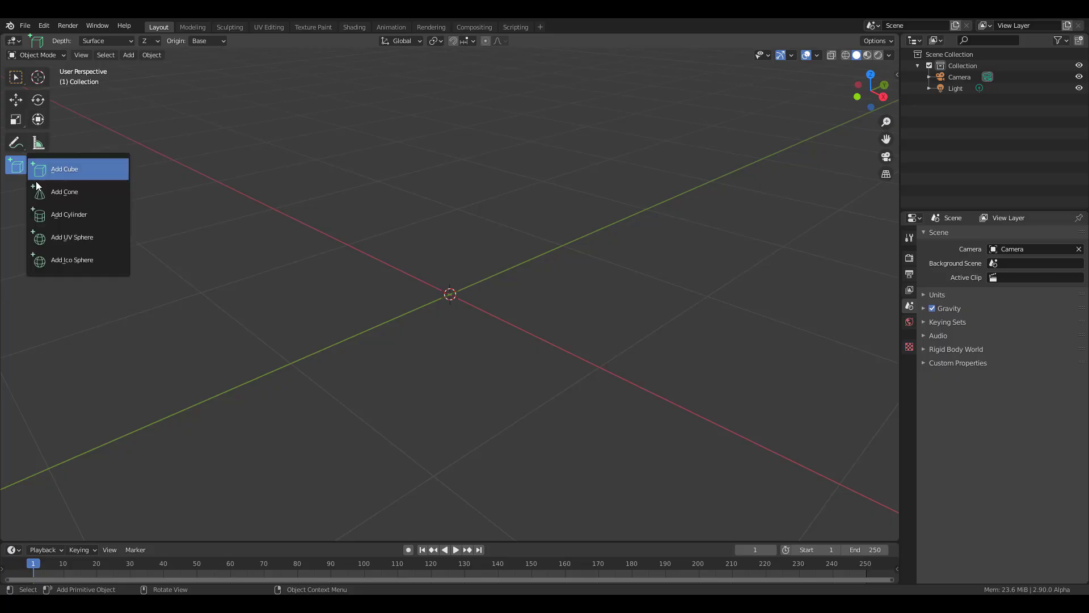
mouse_move(64, 191)
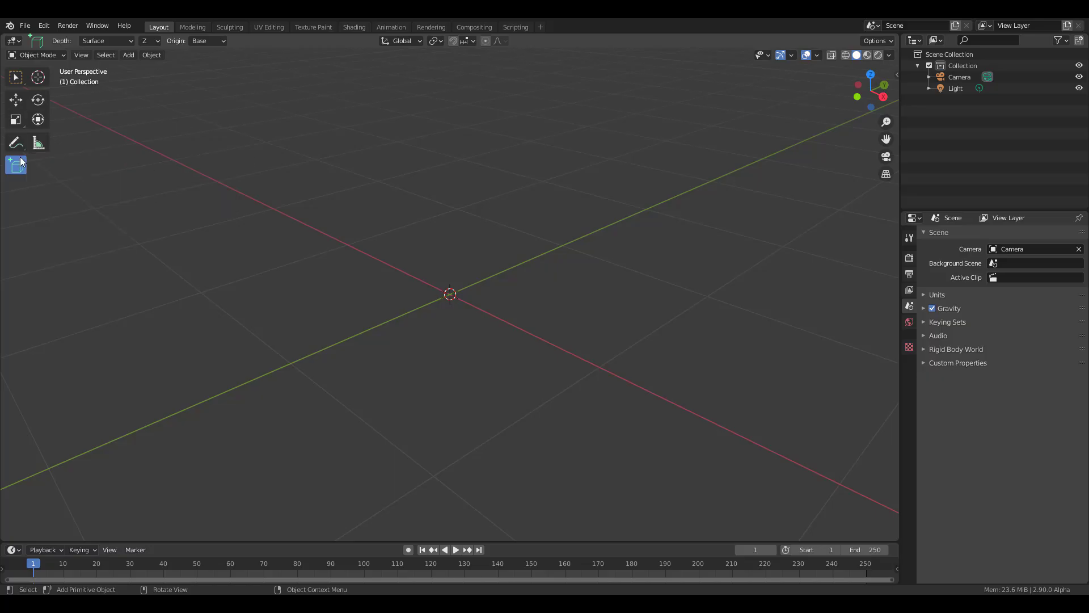
click(129, 55)
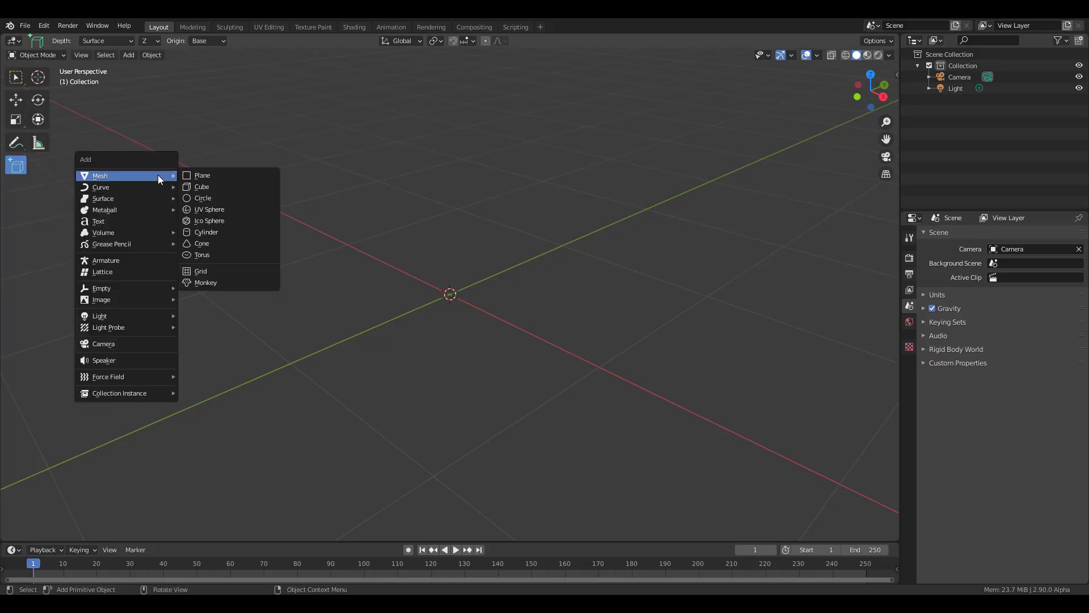
click(206, 282)
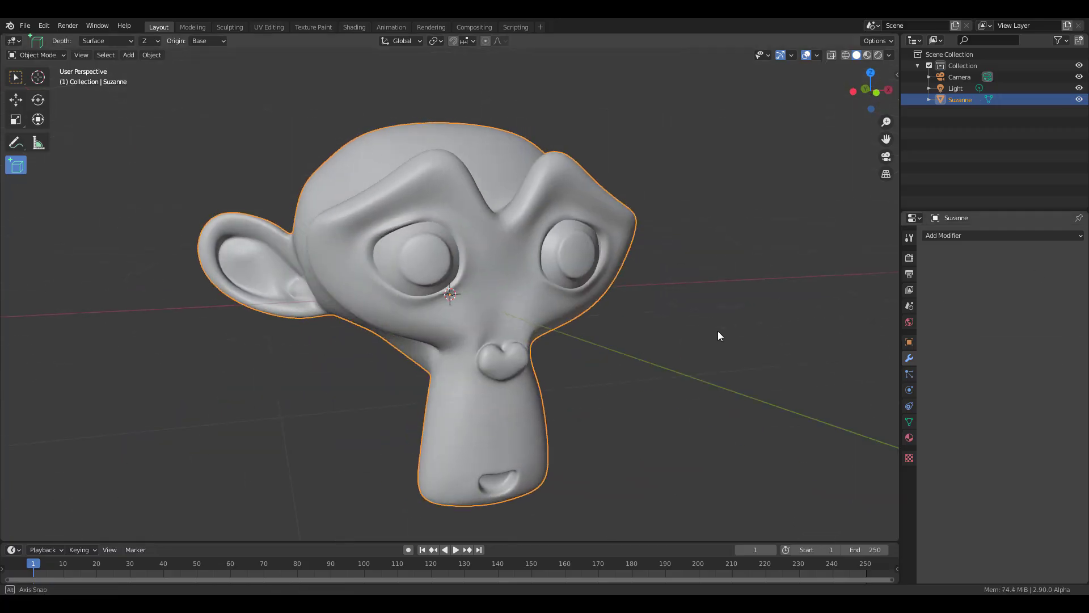
Switch Suzanne from Object Mode into Sculpt Mode
click(34, 54)
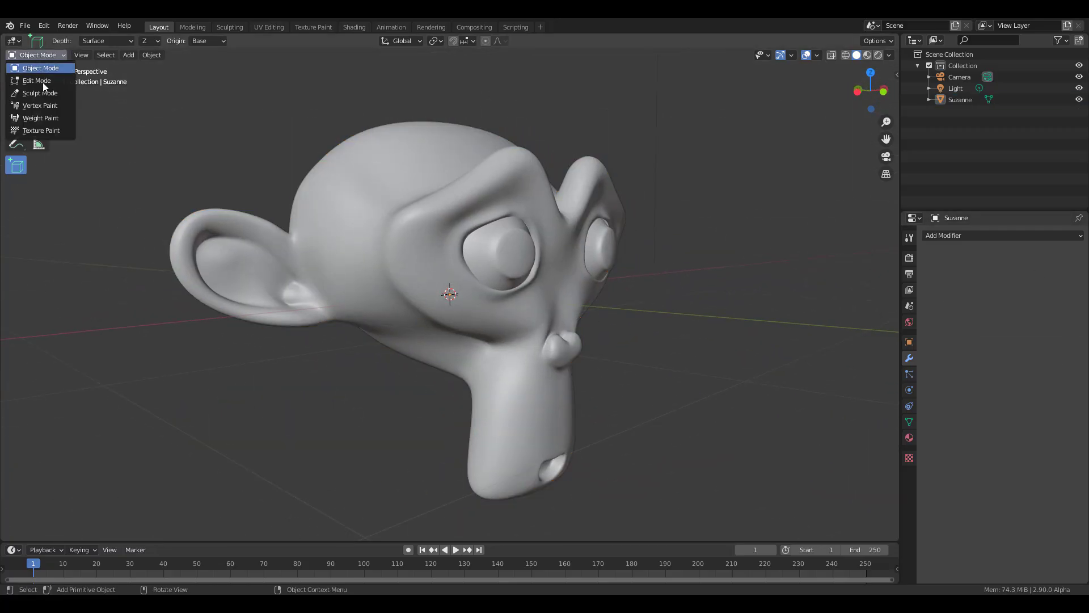
click(39, 92)
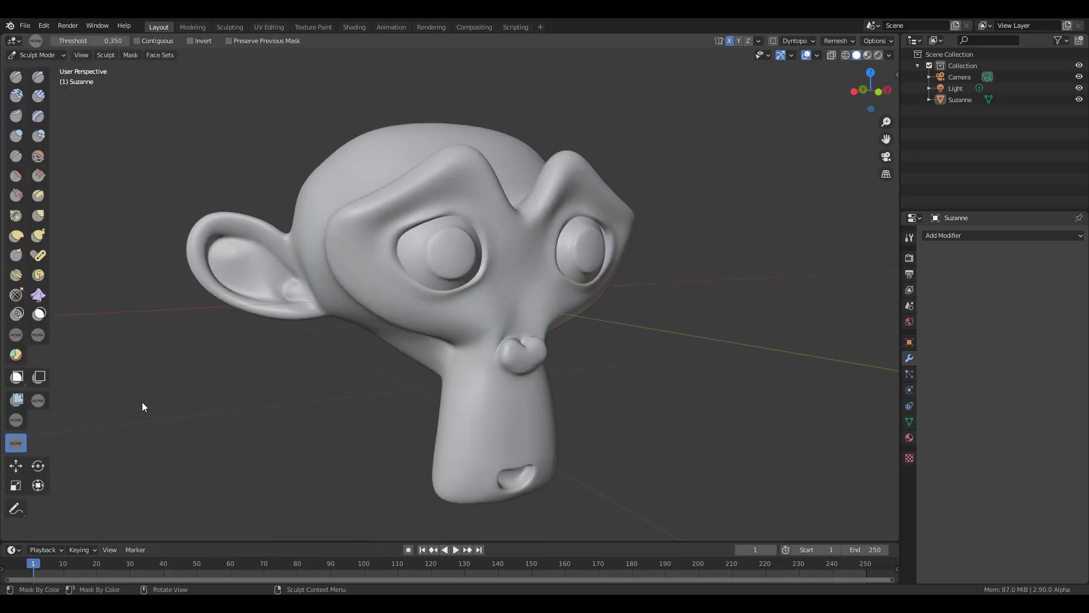
mouse_move(15, 445)
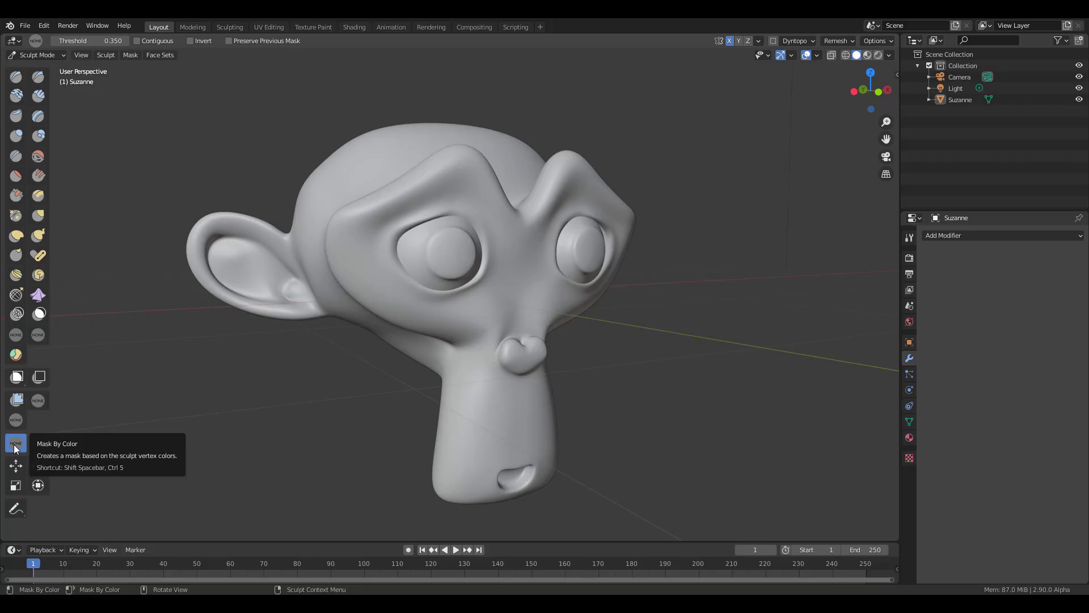
mouse_move(326, 300)
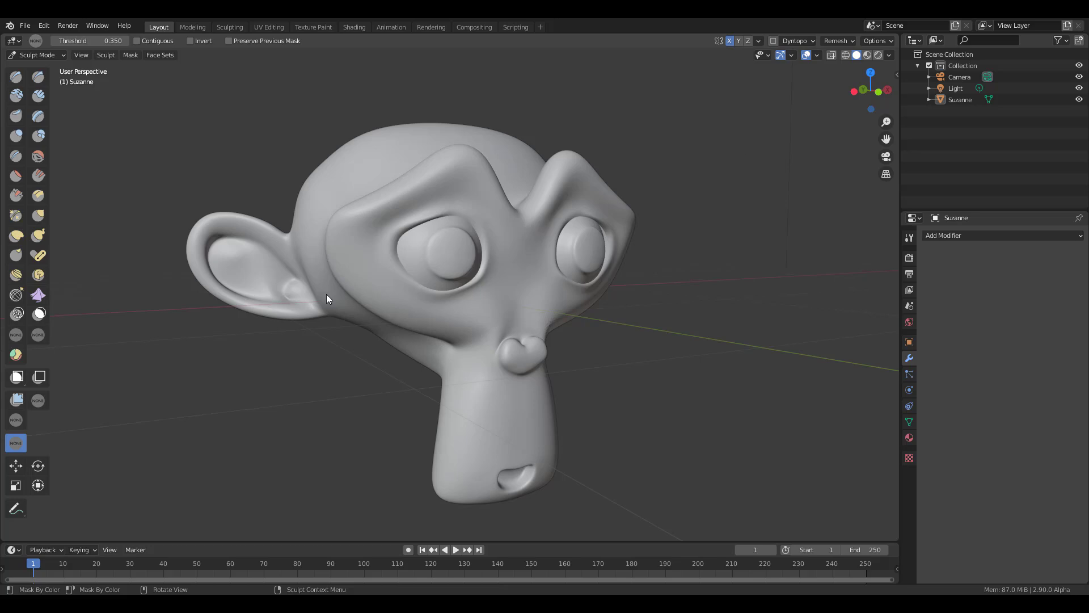
Paint pink vertex colour across Suzanne's brow and the top of her head
drag(327, 299, 623, 143)
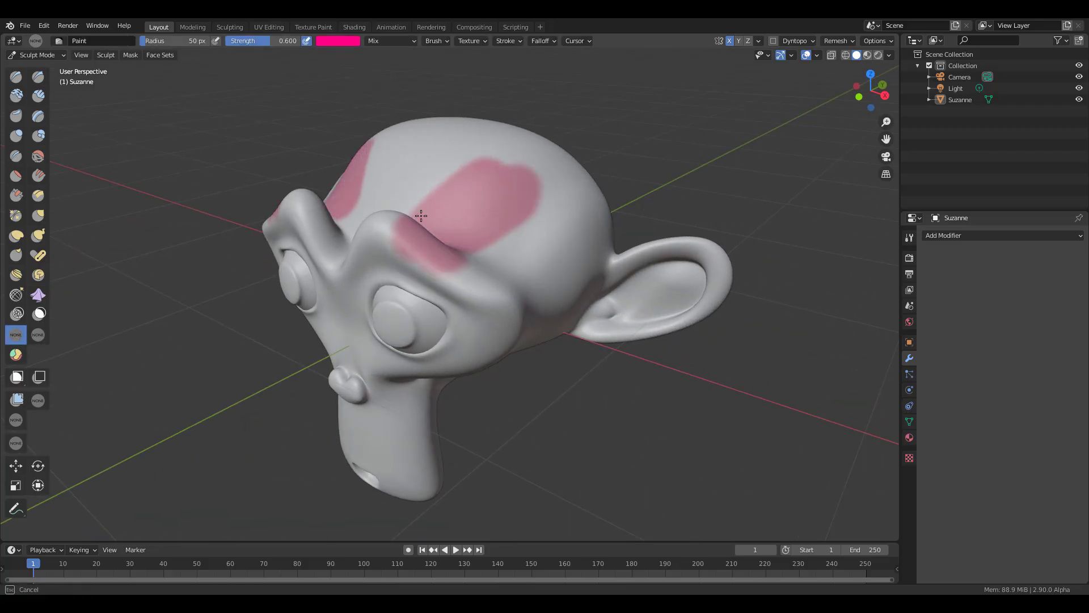
drag(421, 215, 391, 187)
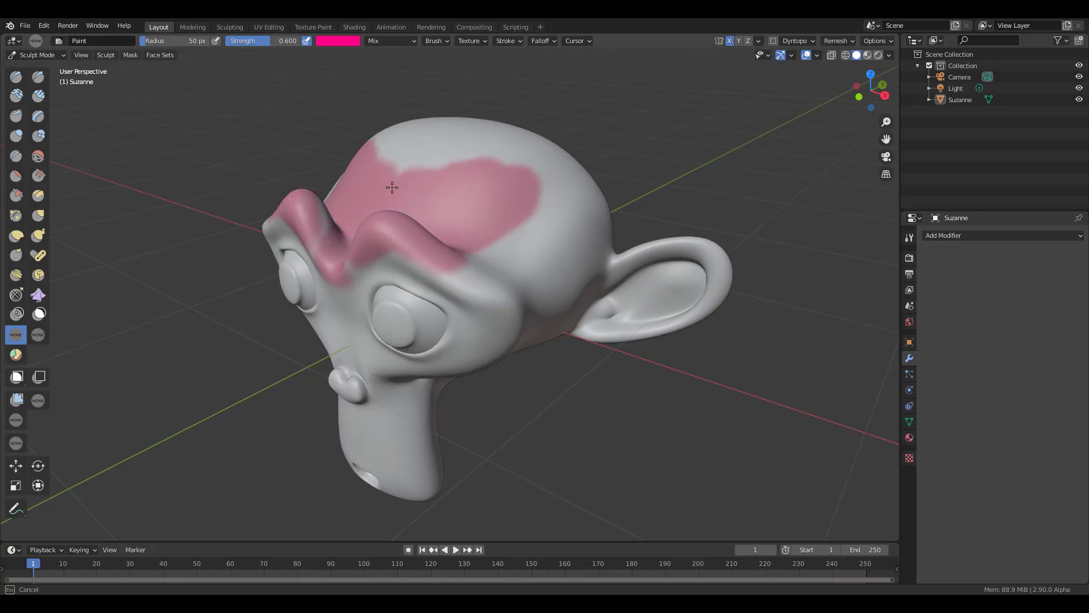
drag(391, 186, 312, 221)
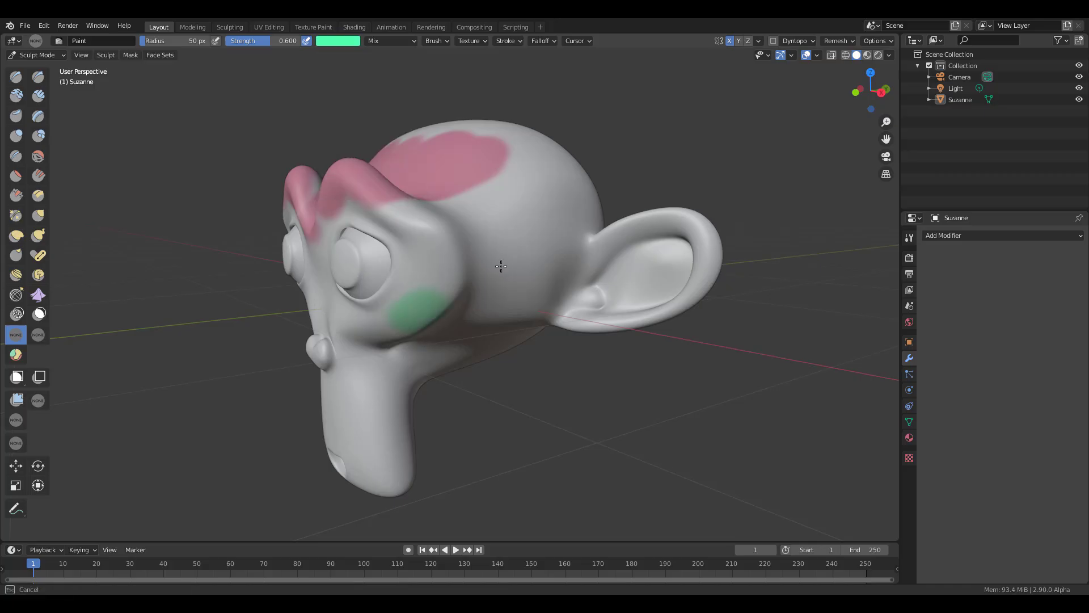
Paint green stripes across Suzanne's cheeks and blue around the muzzle
drag(416, 305, 549, 257)
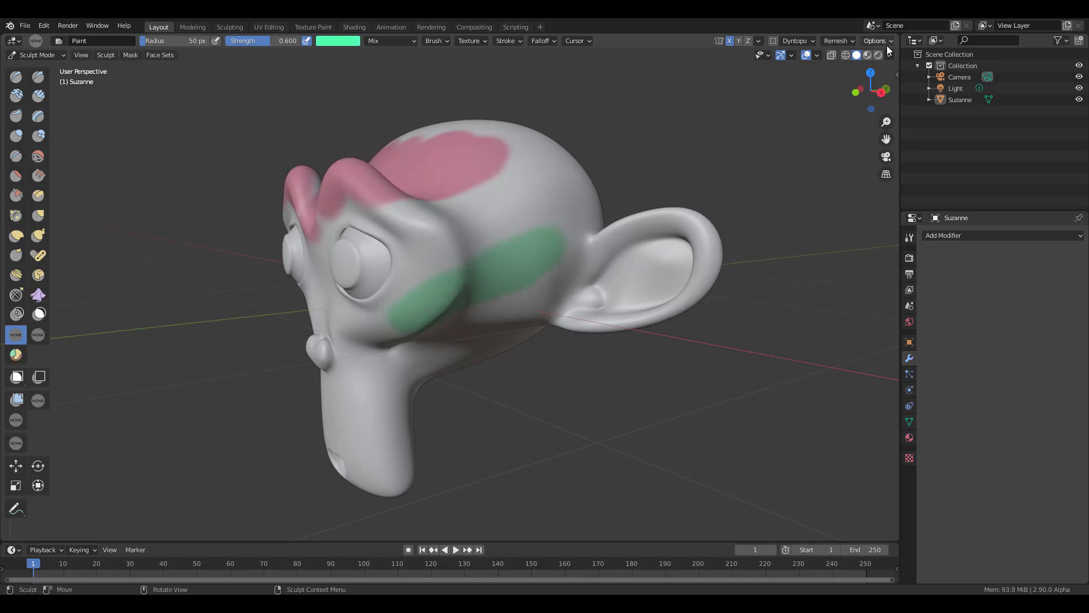
click(889, 55)
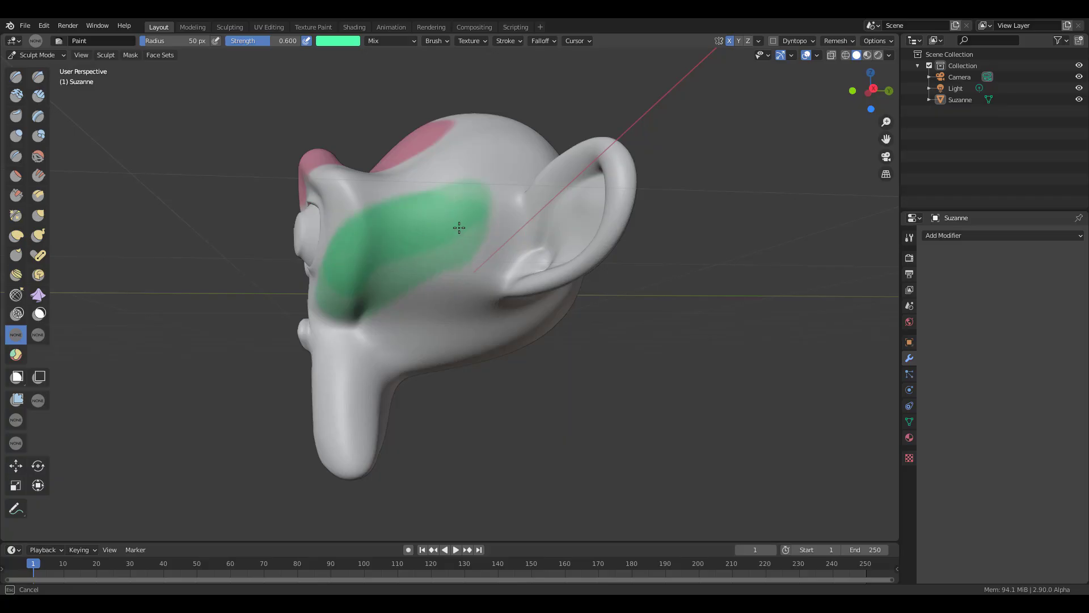
drag(458, 228, 339, 312)
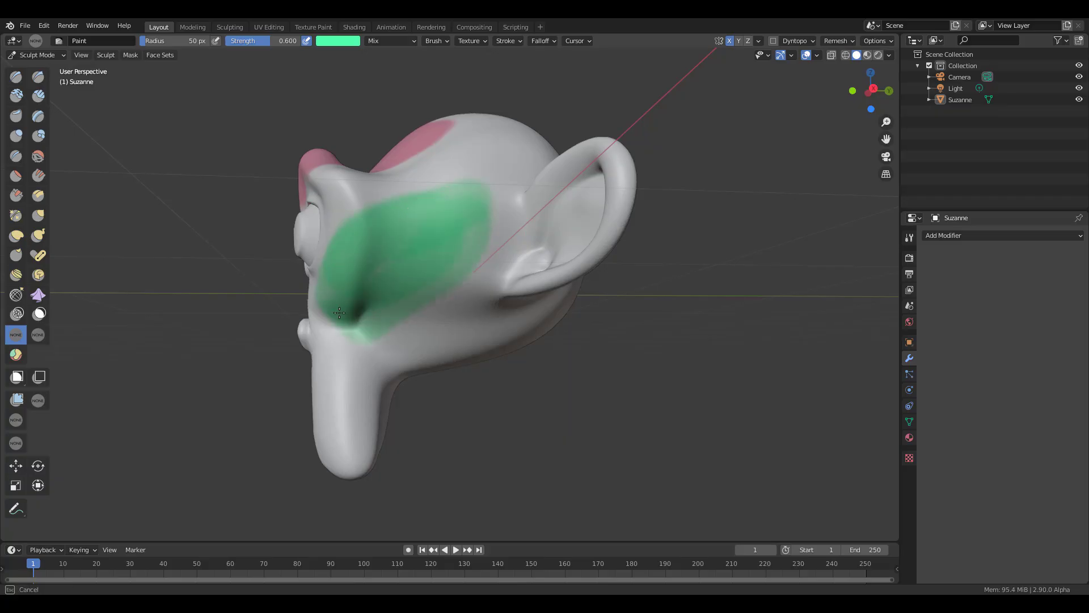
drag(338, 312, 454, 240)
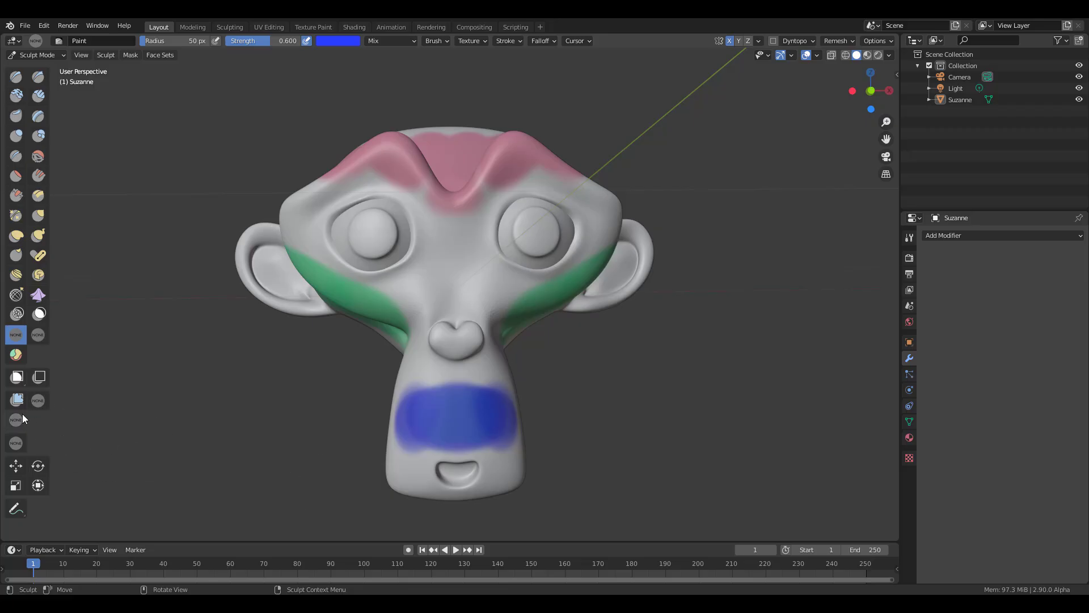
Hue-shift Suzanne's paint with the Color Filter, then set its filter type to Fill
click(16, 420)
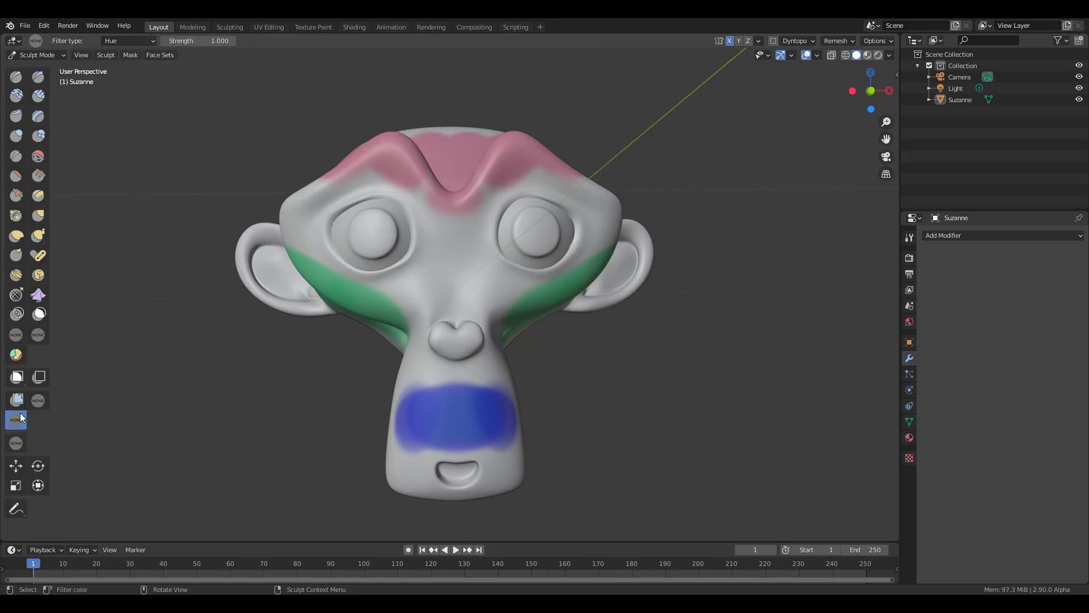
mouse_move(199, 137)
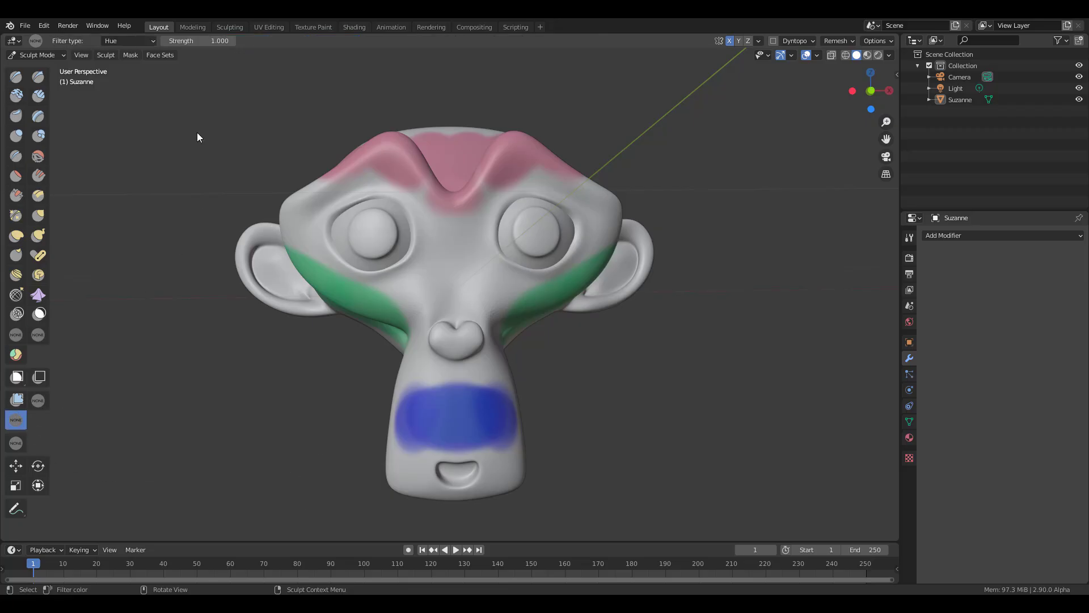
click(127, 40)
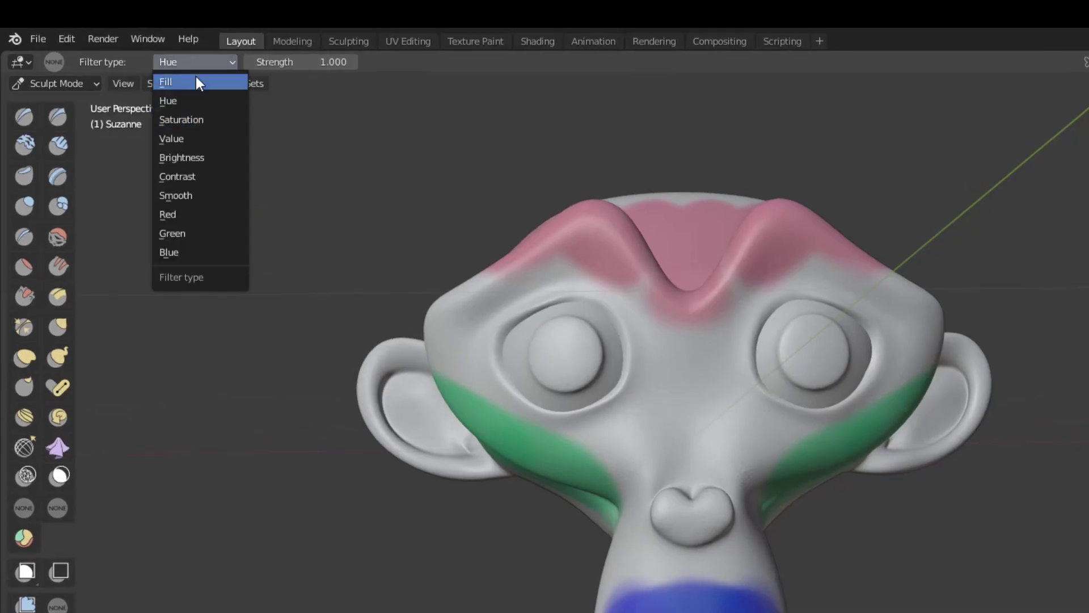
mouse_move(190, 101)
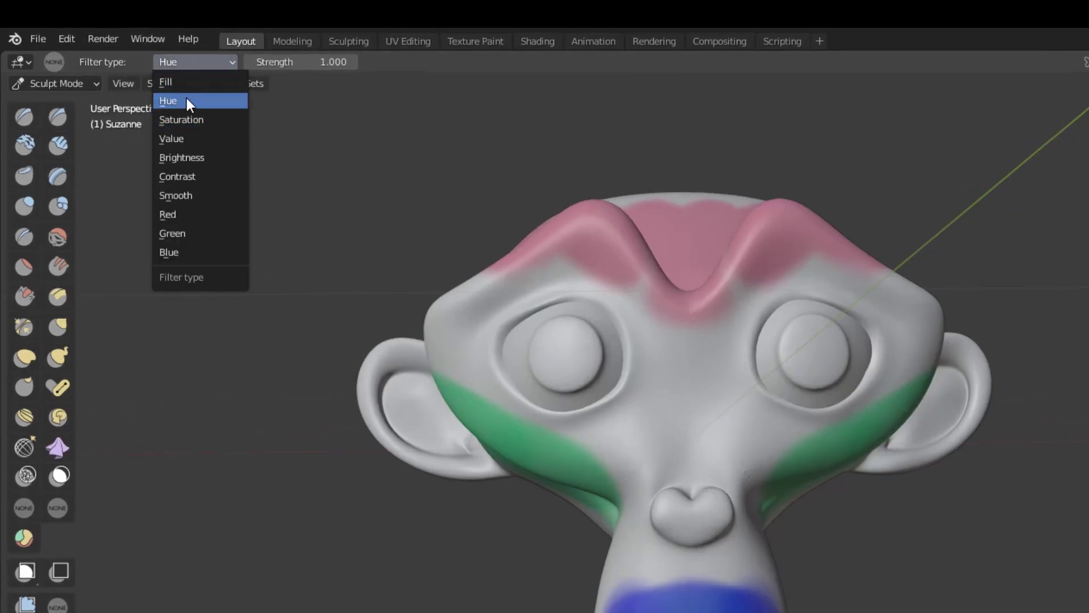
click(167, 100)
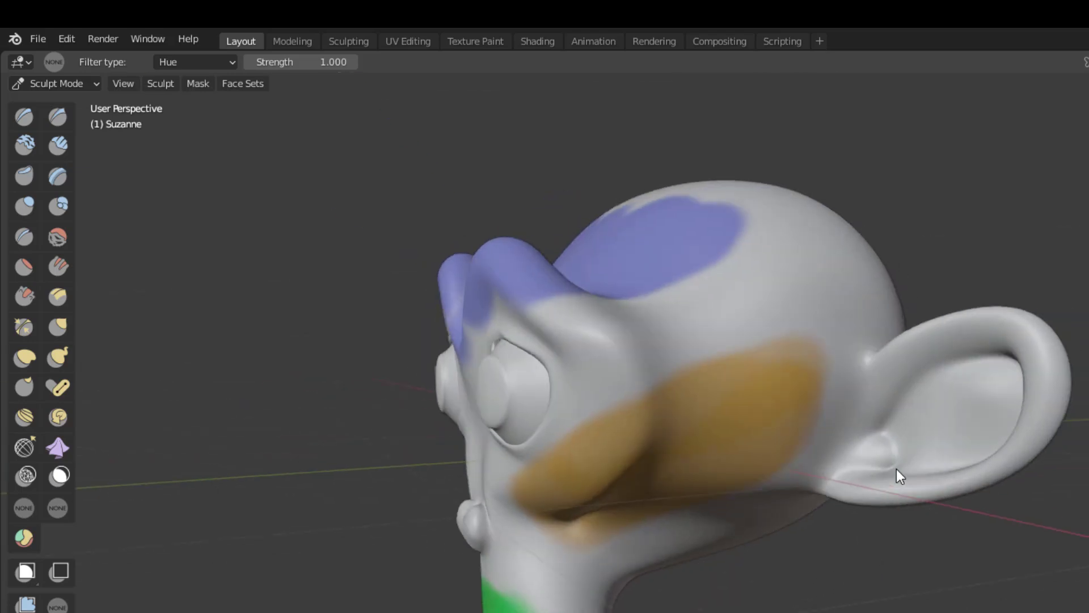
click(193, 63)
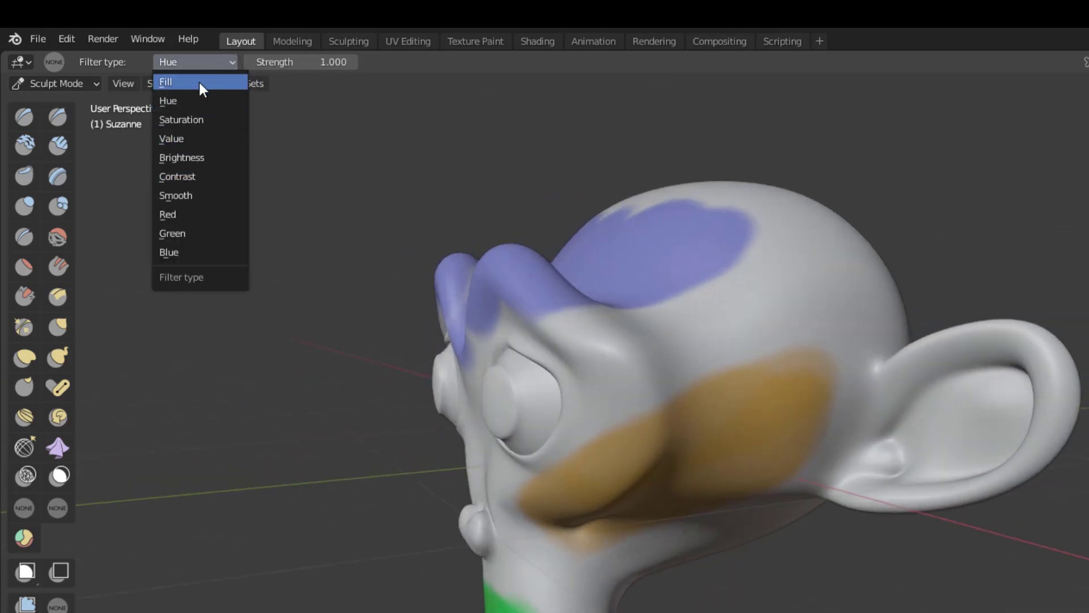
click(165, 81)
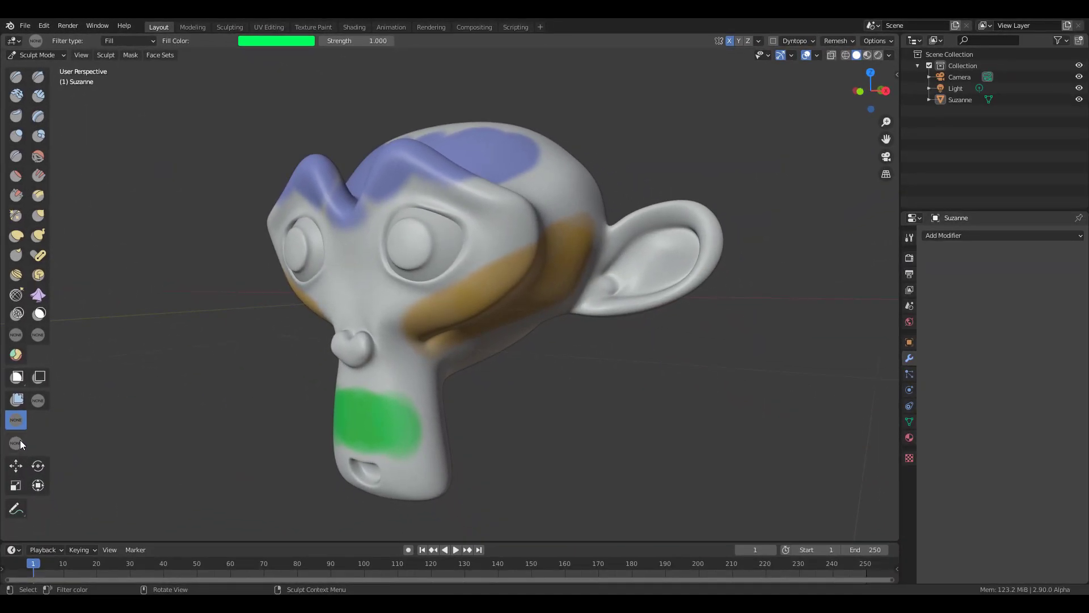
Mask Suzanne's head and cheek paint by colour with Invert enabled
click(16, 442)
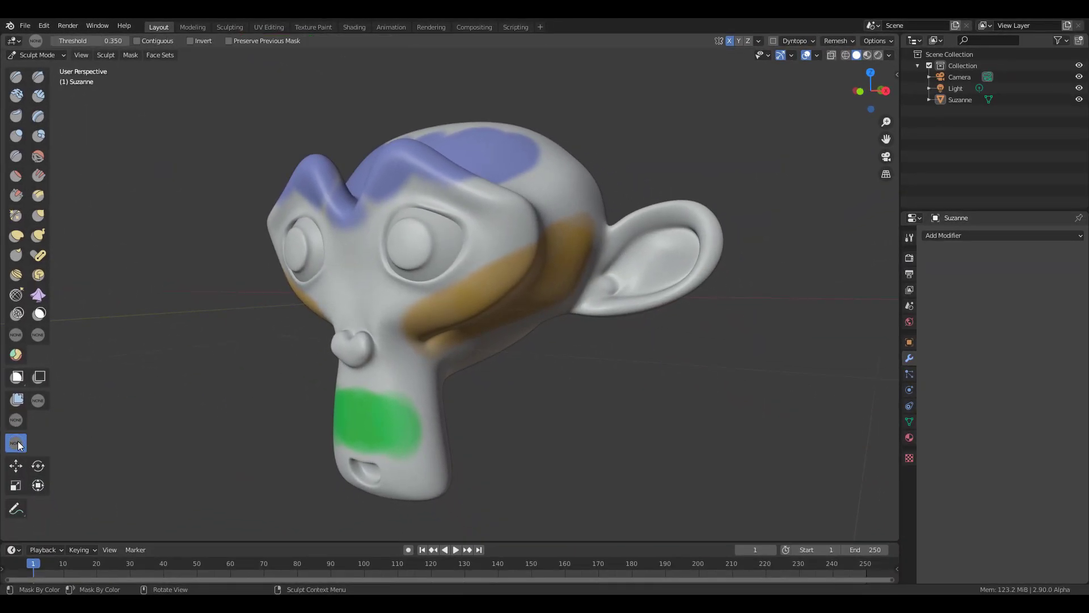
mouse_move(16, 442)
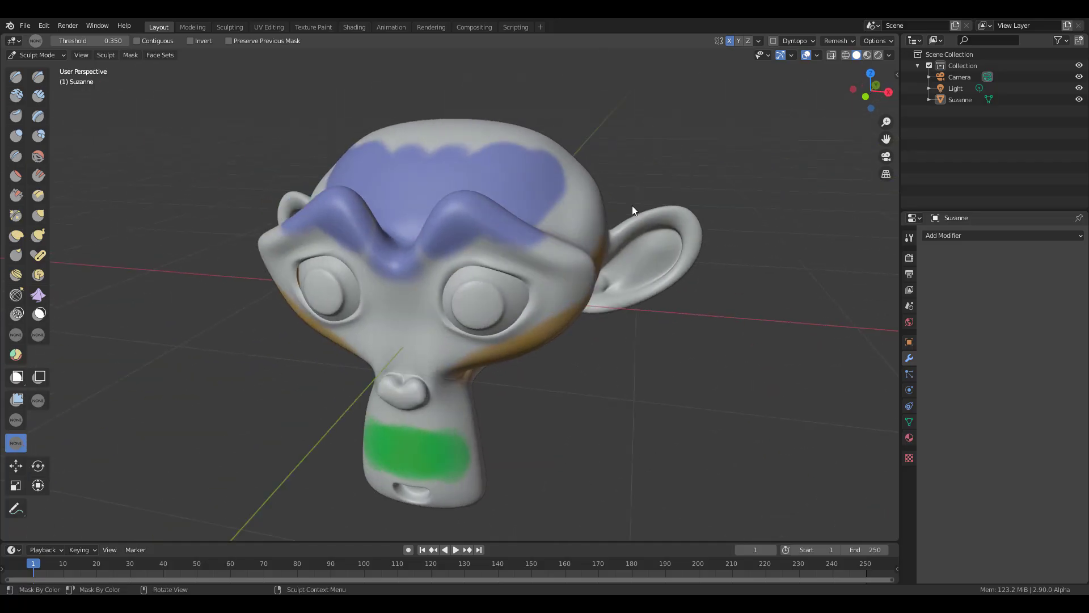
drag(632, 211, 541, 186)
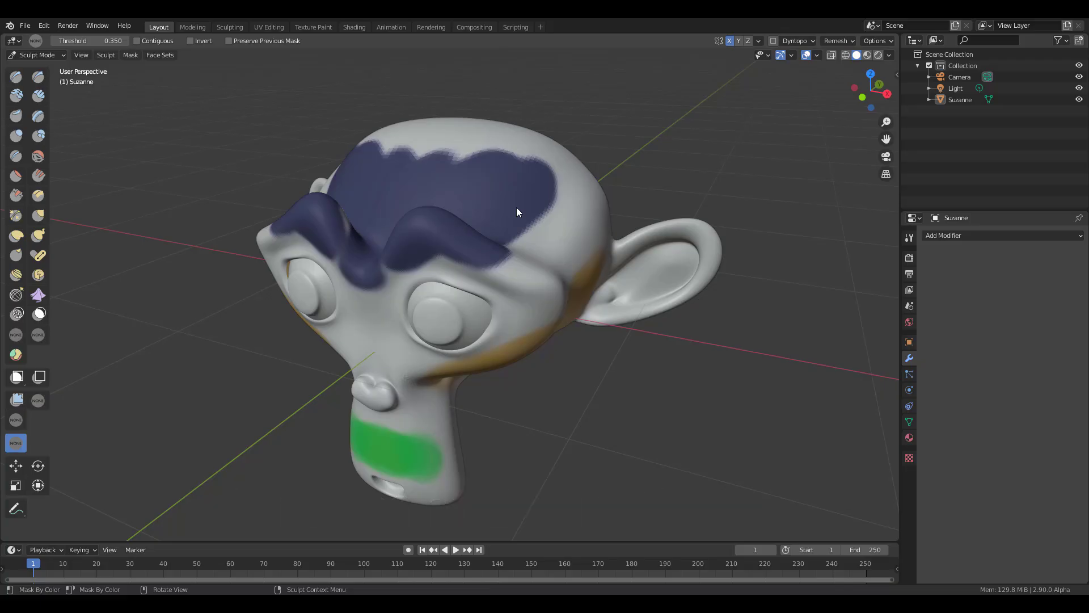
drag(517, 212, 726, 190)
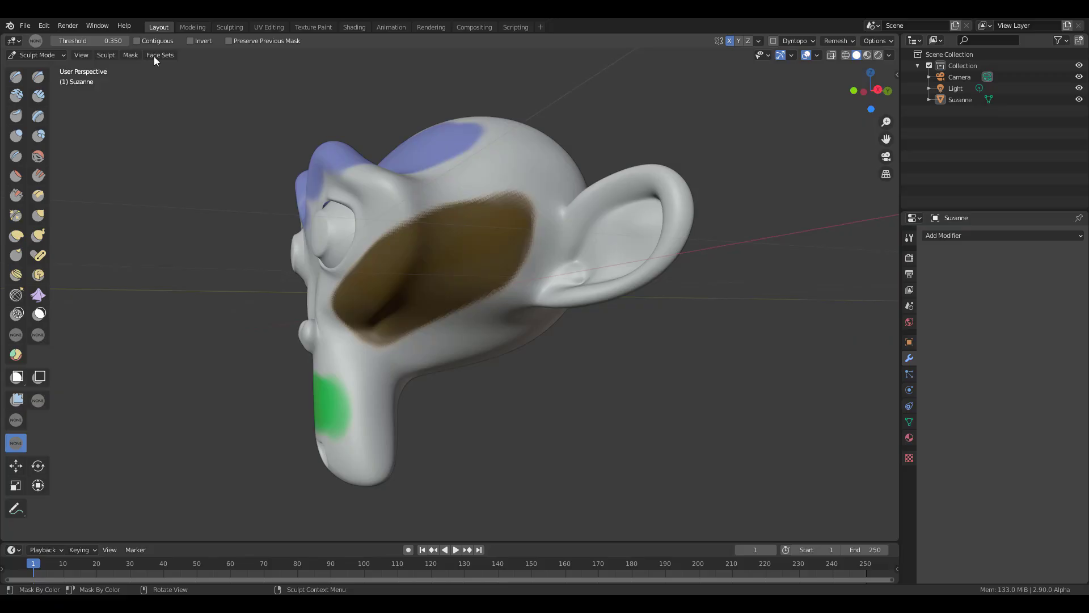
click(190, 40)
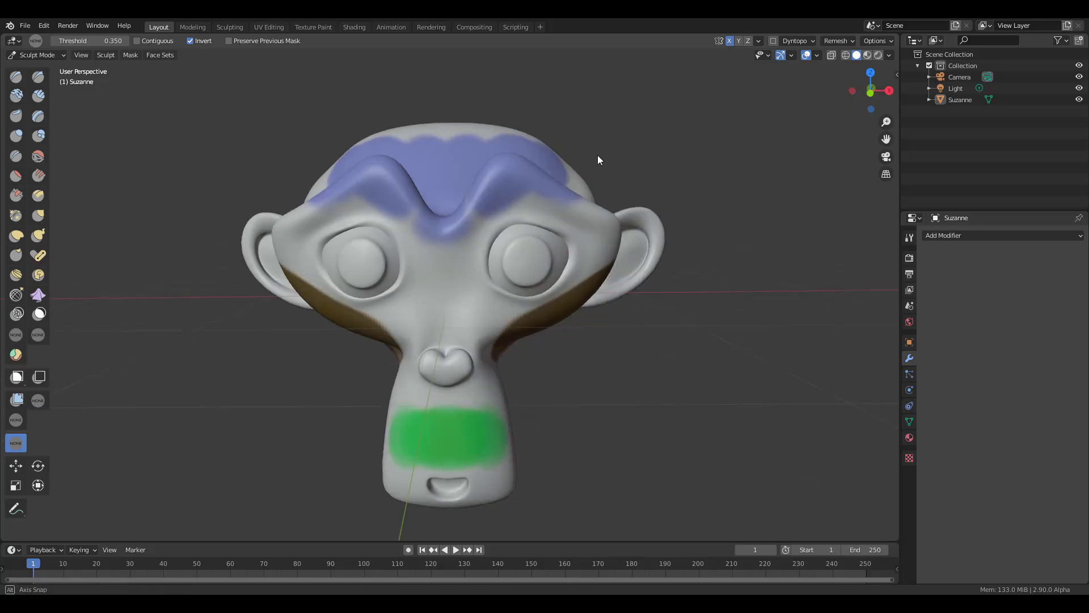
drag(597, 160, 125, 145)
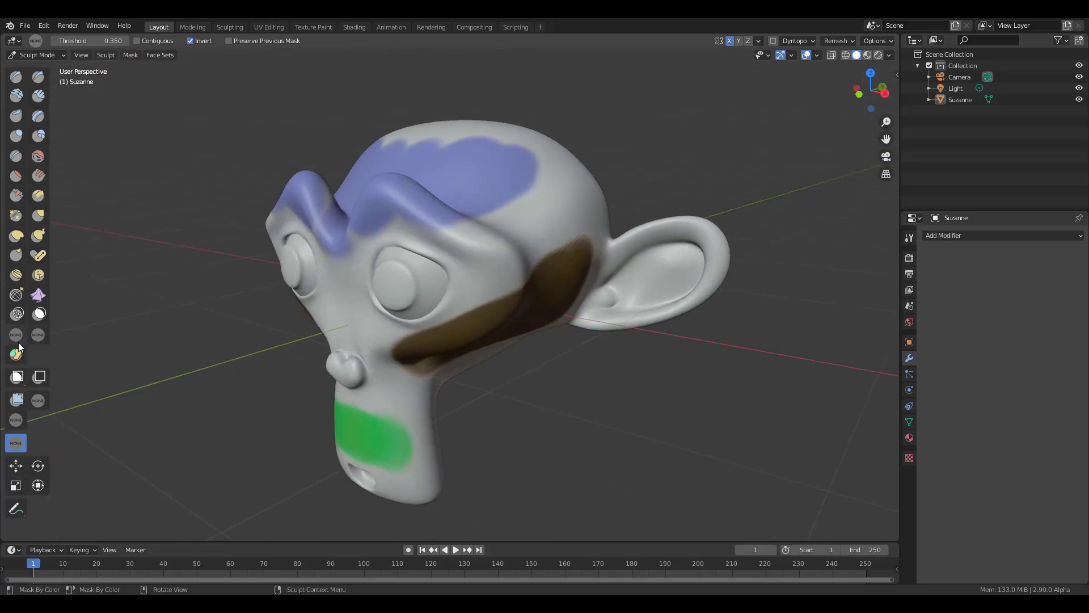
mouse_move(16, 420)
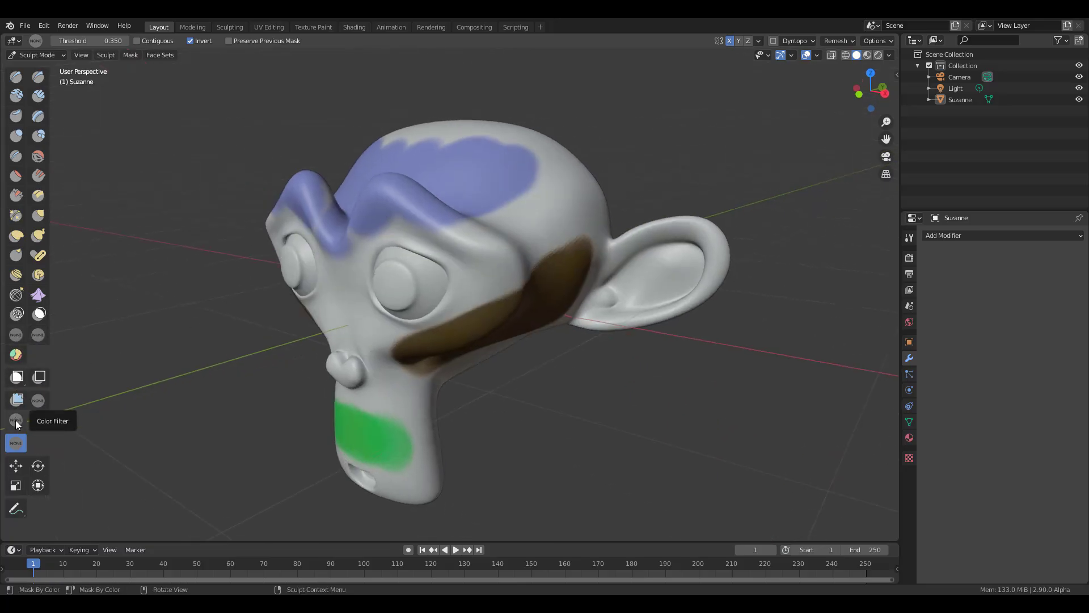
Return to the Color Filter tool set to Fill with green
click(16, 420)
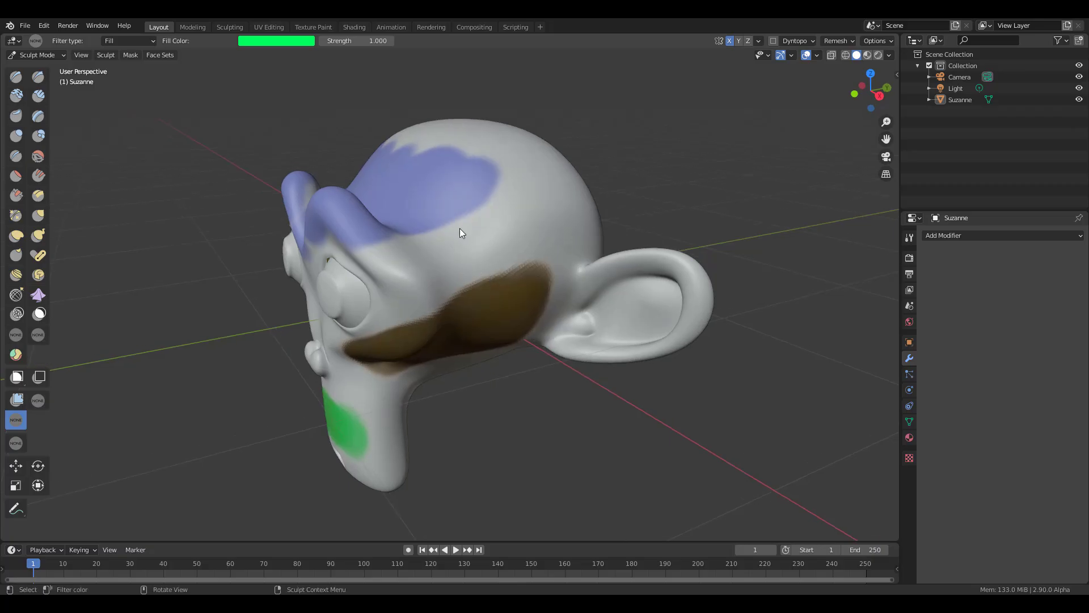
click(128, 40)
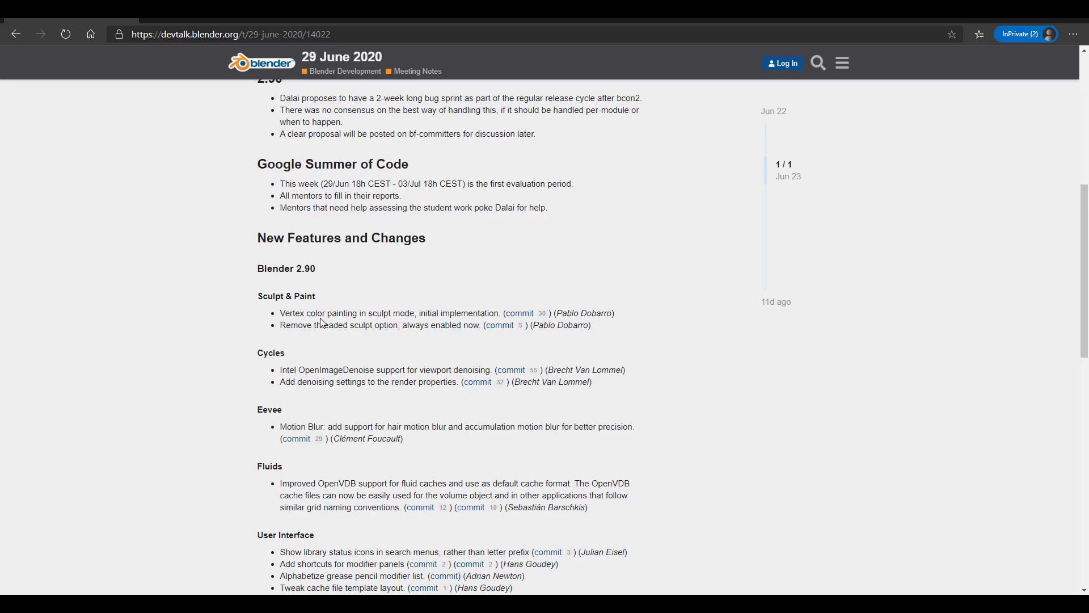
mouse_move(690, 306)
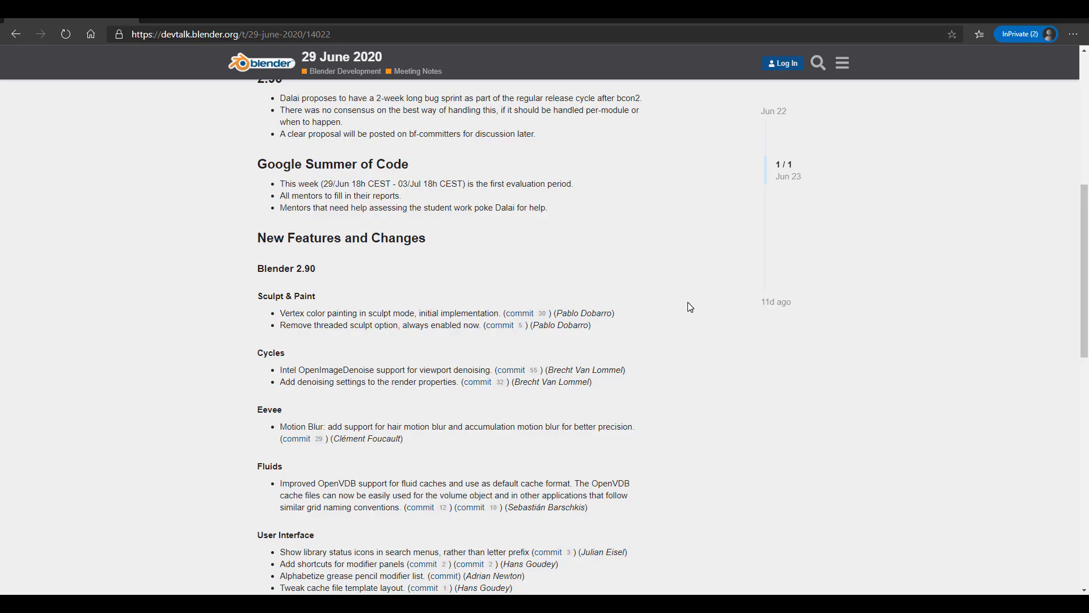
mouse_move(682, 400)
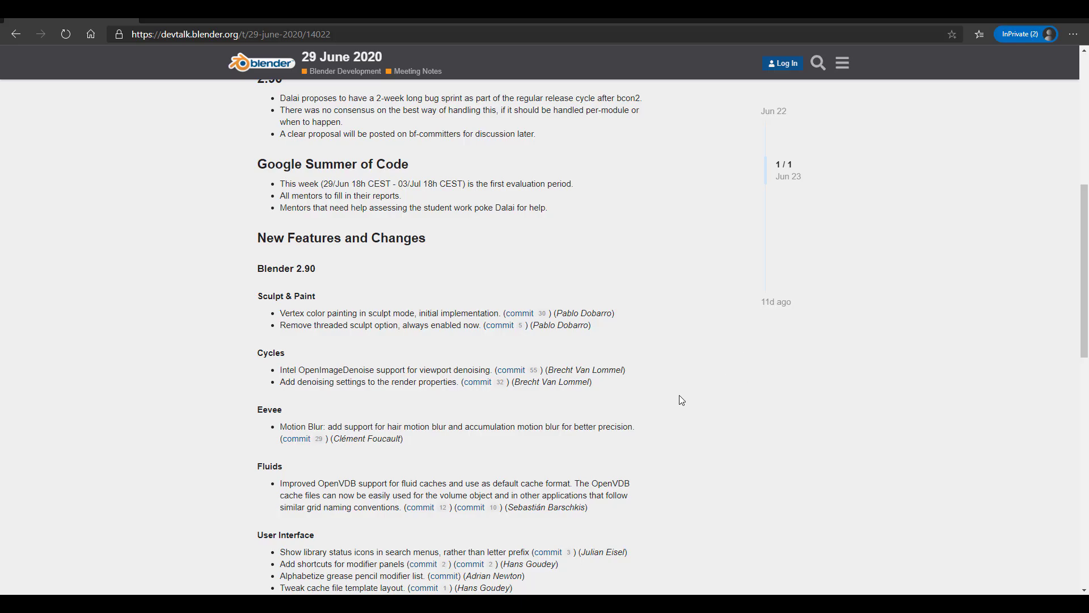
mouse_move(761, 200)
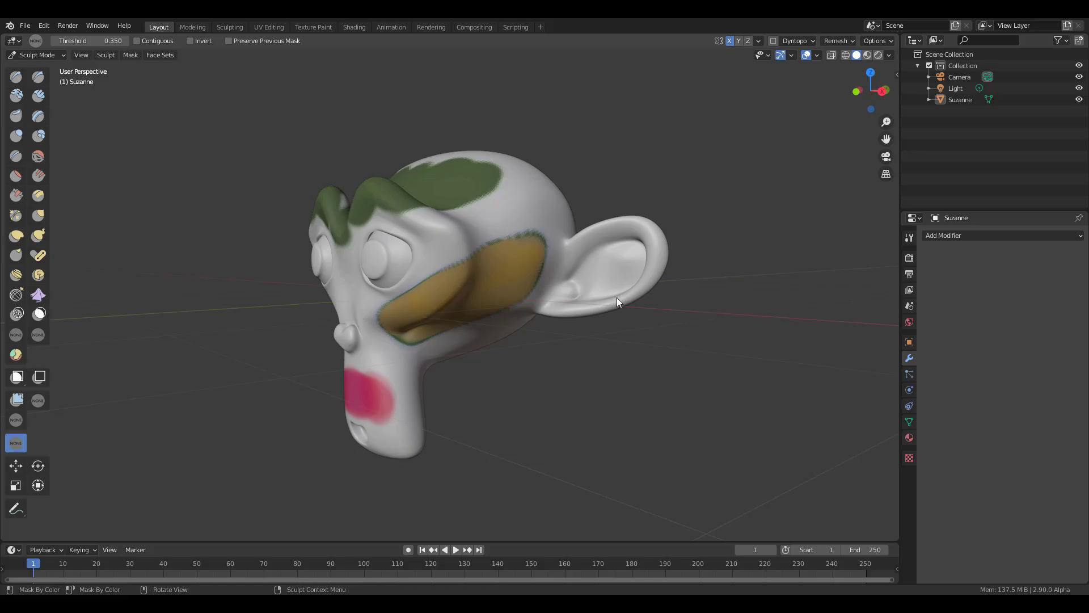
Clear the mask from the whole Suzanne mesh via Mask > Clear Mask
drag(618, 301, 551, 329)
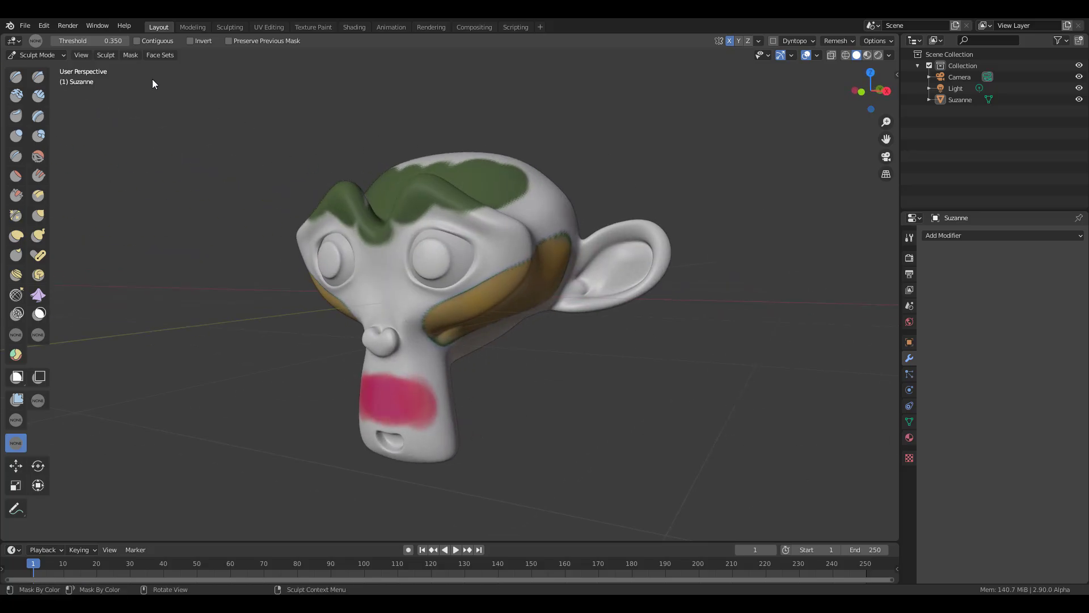
click(130, 55)
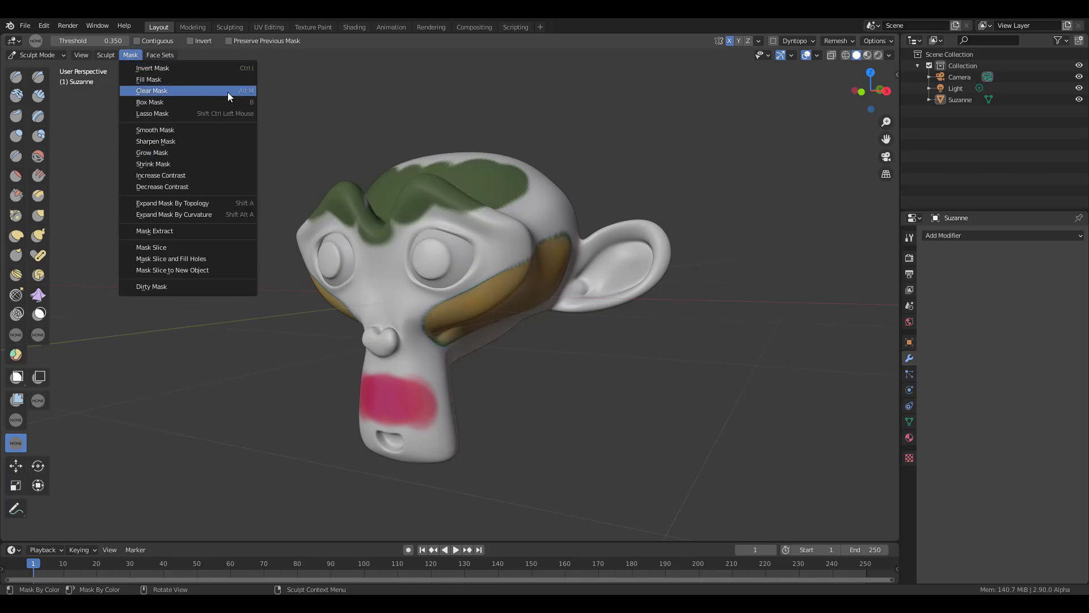
click(29, 55)
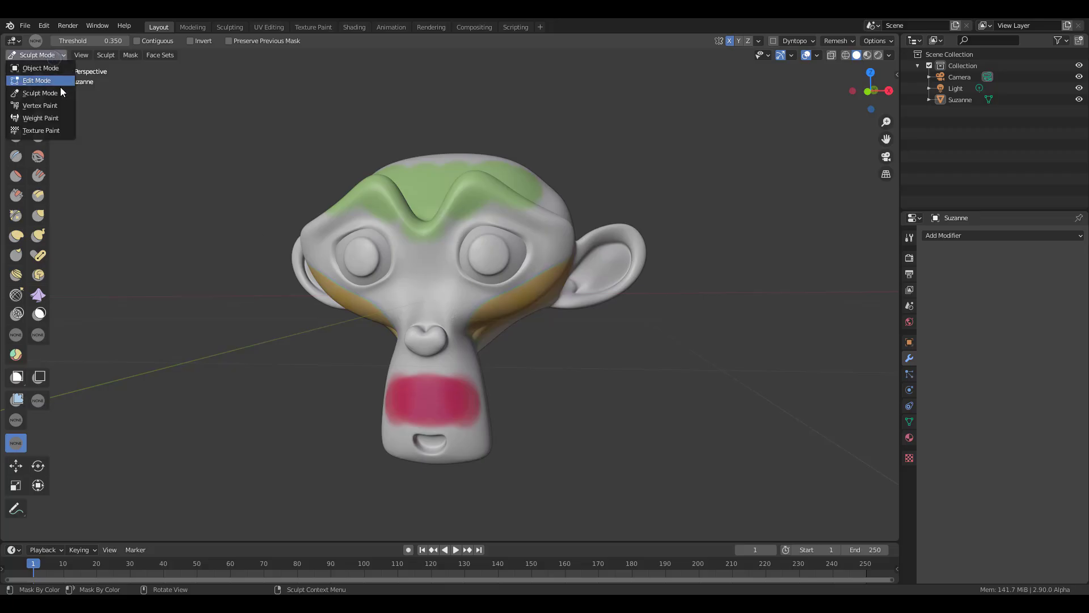
Return to Object Mode, set the render engine to Cycles and scale a plane into a floor
click(40, 68)
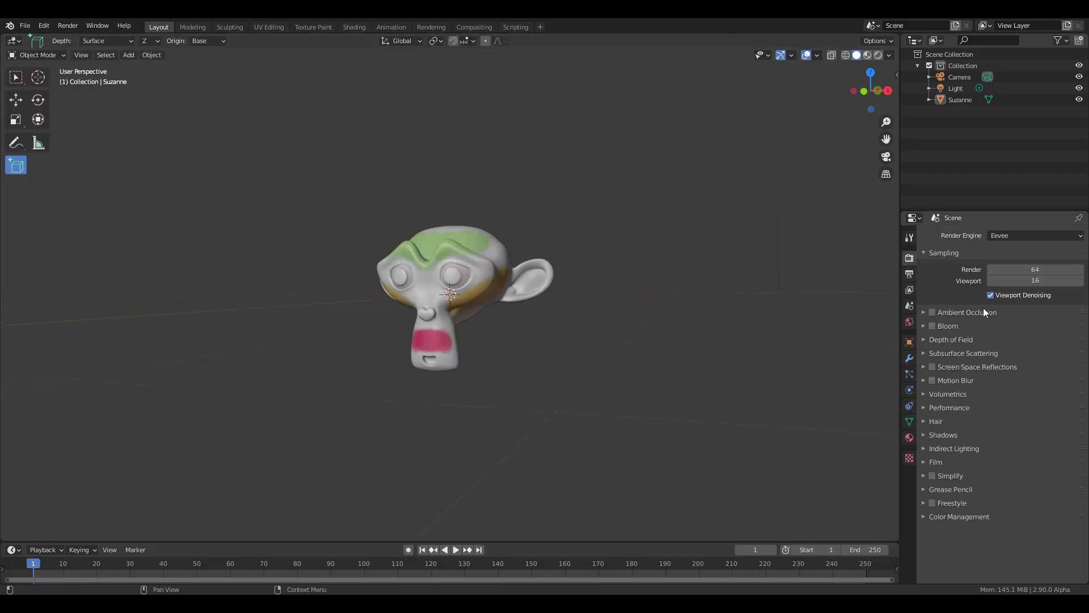
click(1035, 236)
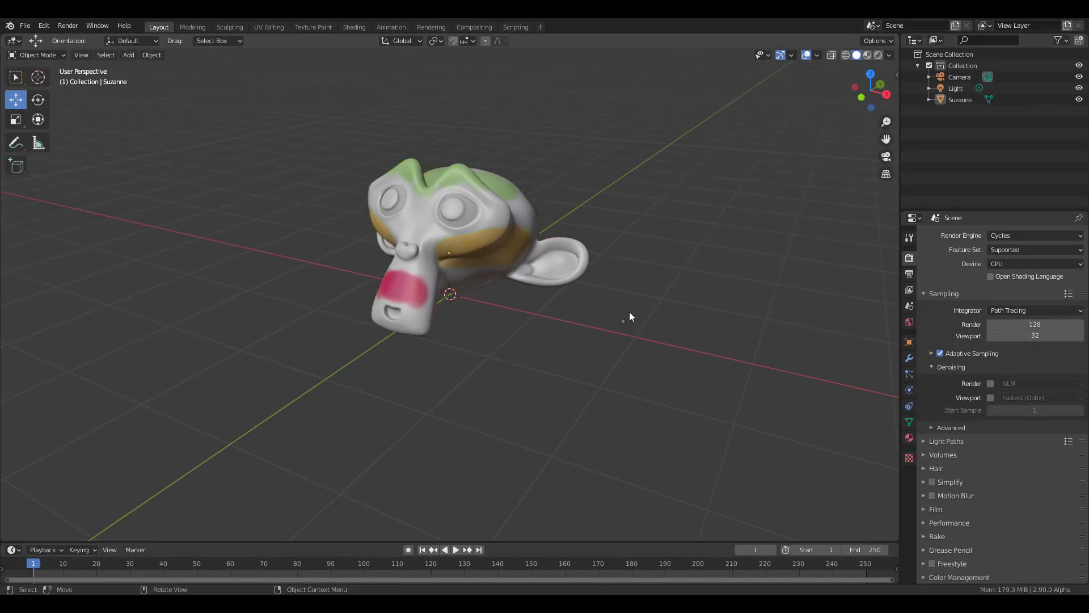
click(128, 54)
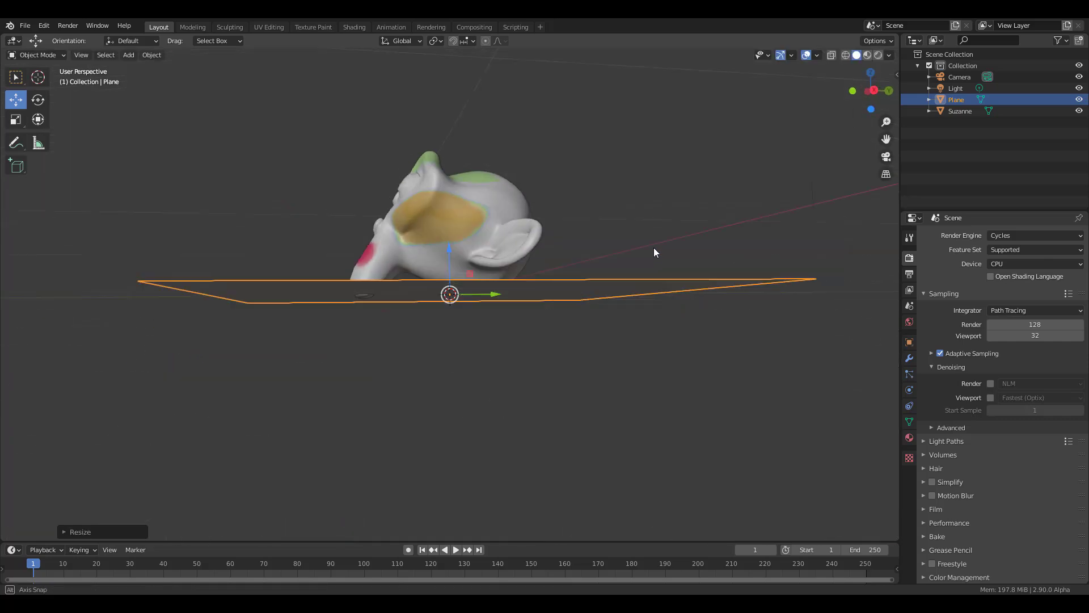
drag(653, 252, 658, 347)
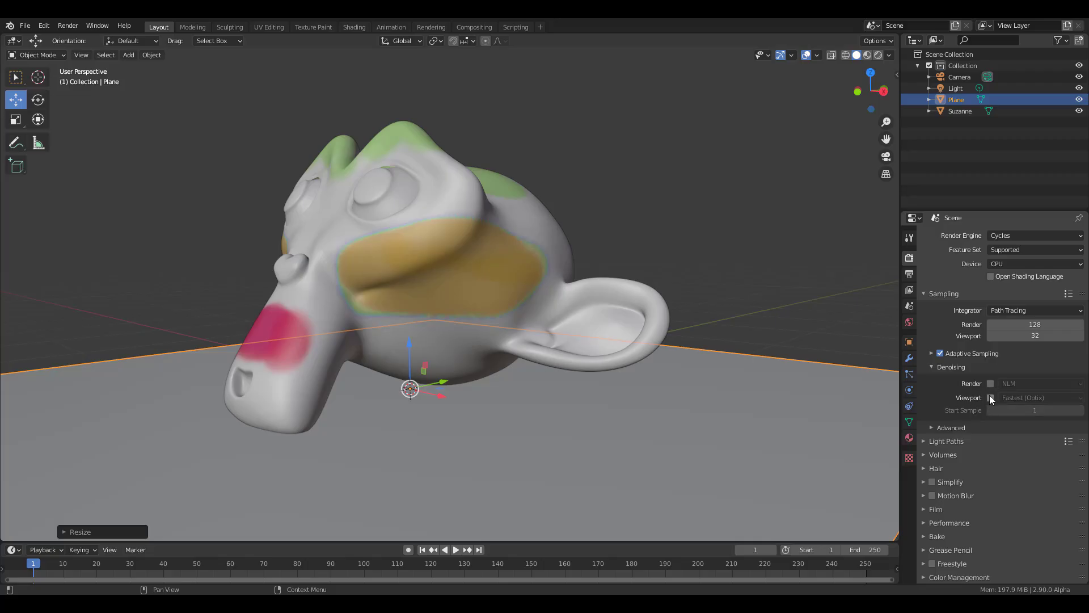
Enable viewport denoising under Sampling and pick OpenImageDenoise as the viewport denoiser
click(990, 398)
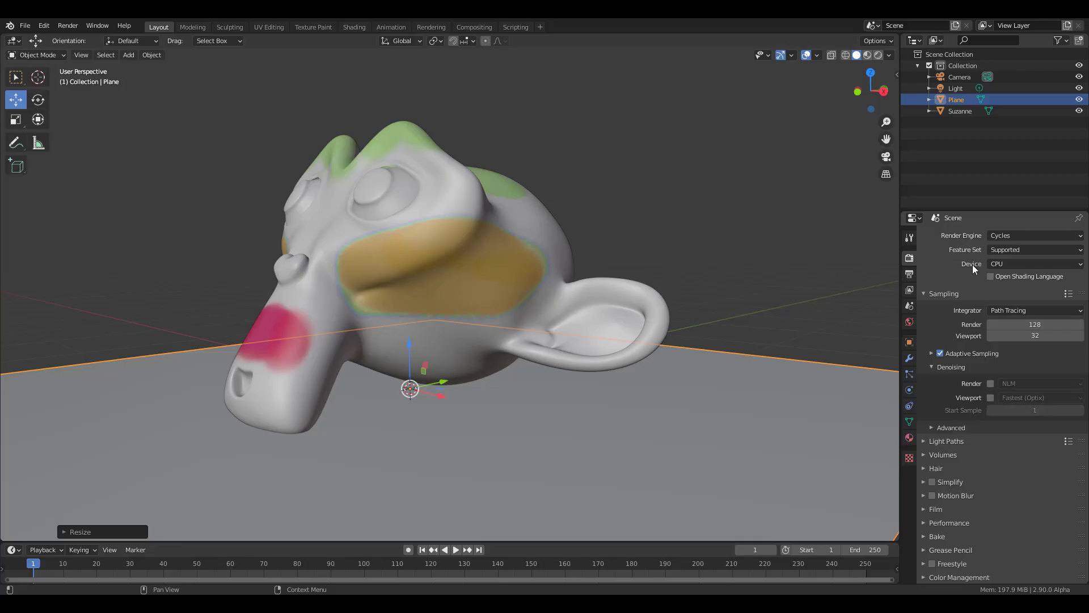
mouse_move(992, 351)
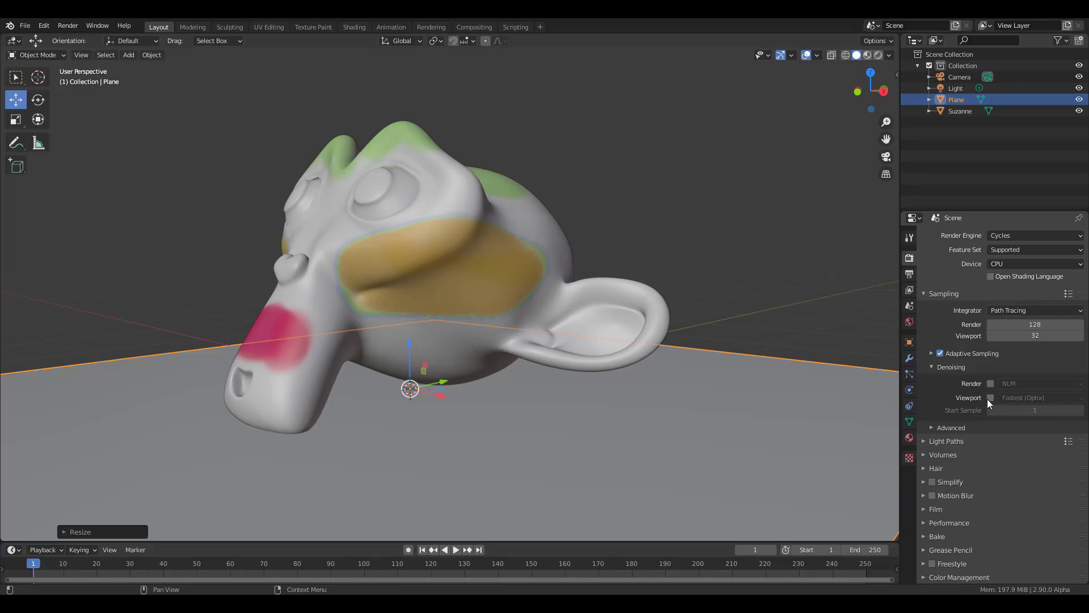
click(990, 397)
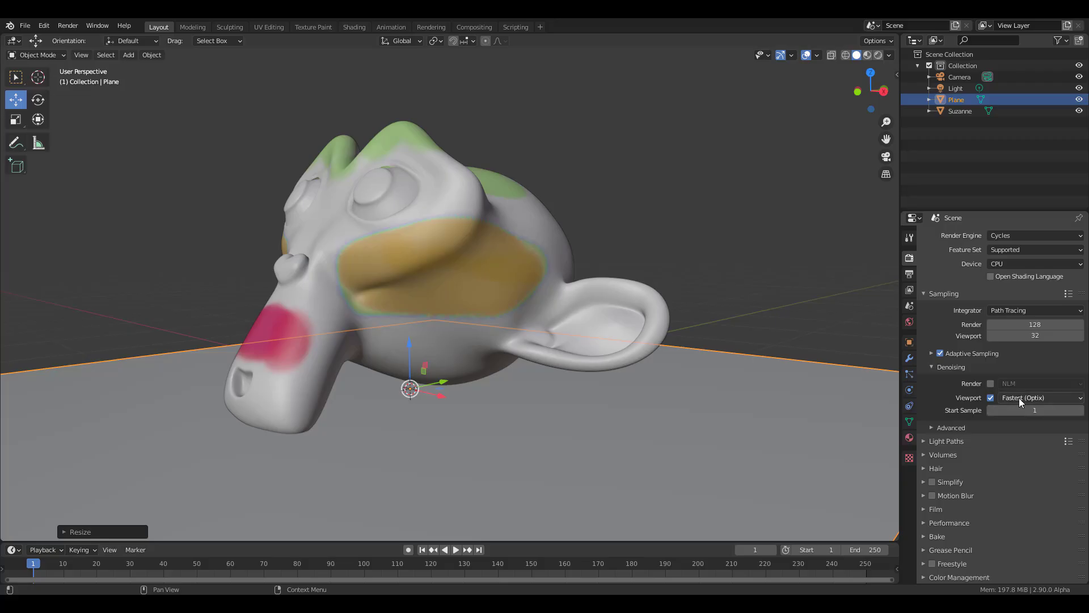
click(1038, 398)
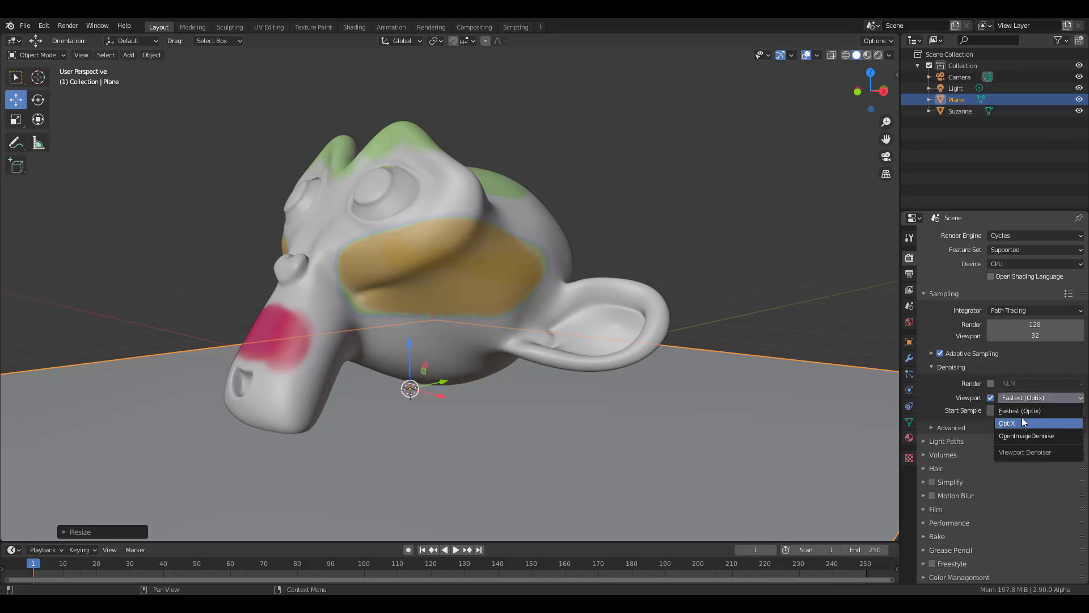
mouse_move(1024, 410)
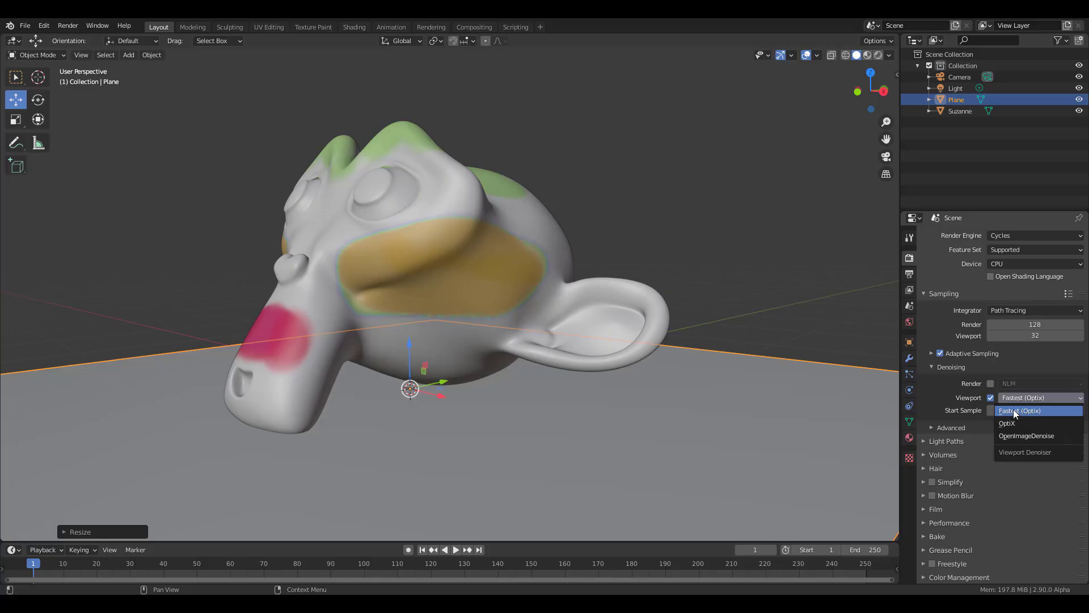
click(1033, 411)
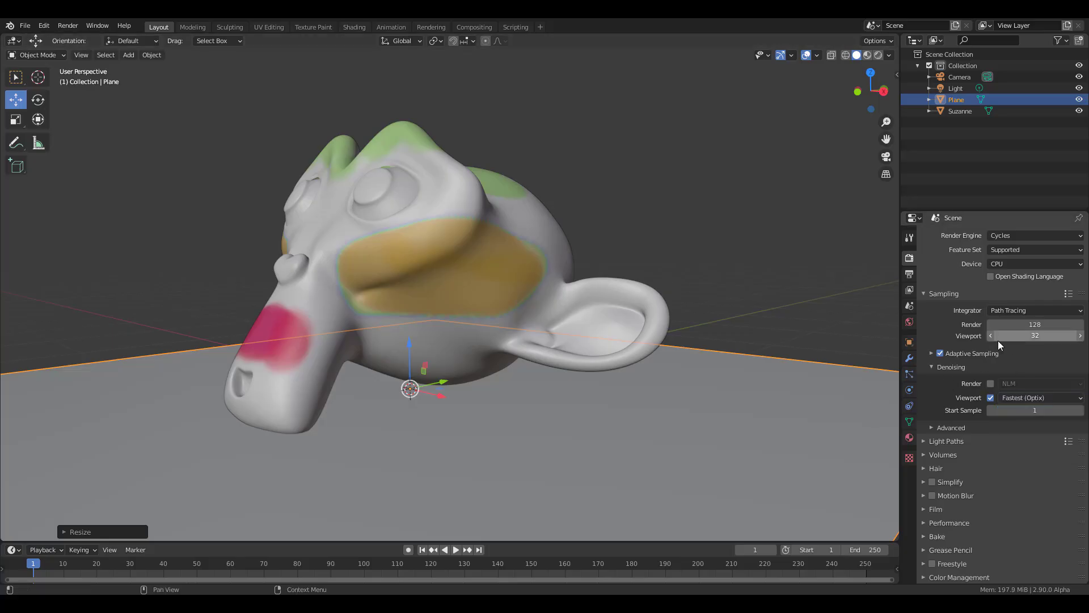
mouse_move(1000, 335)
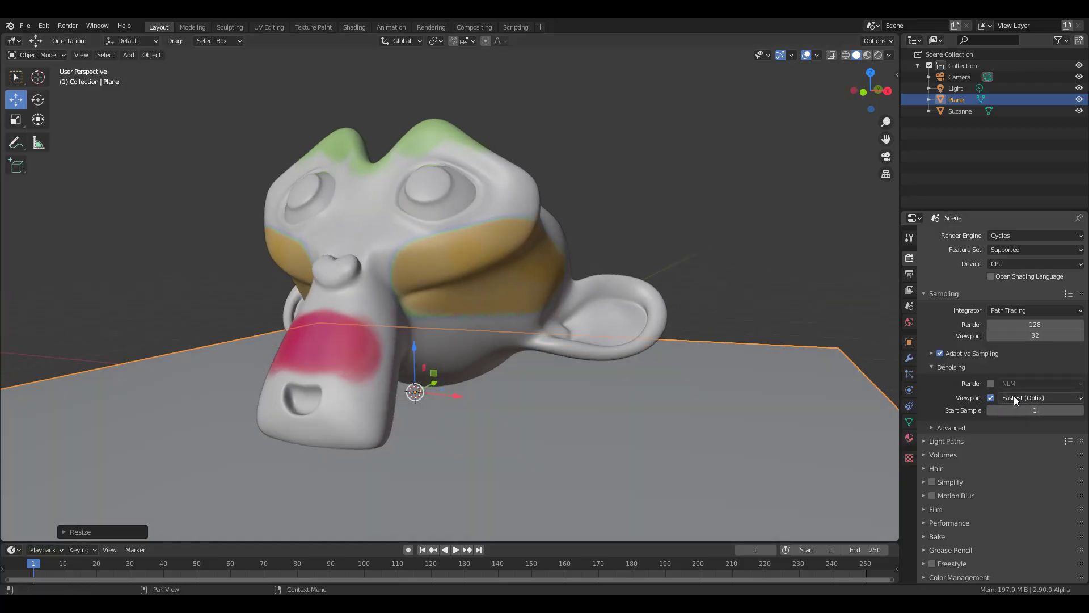
click(1035, 398)
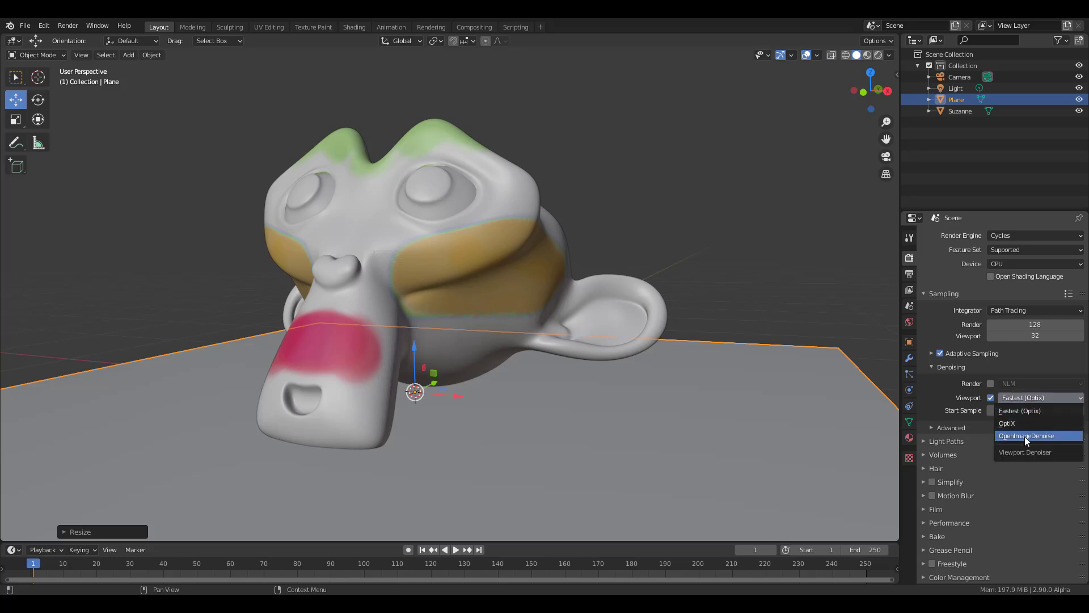
click(1039, 436)
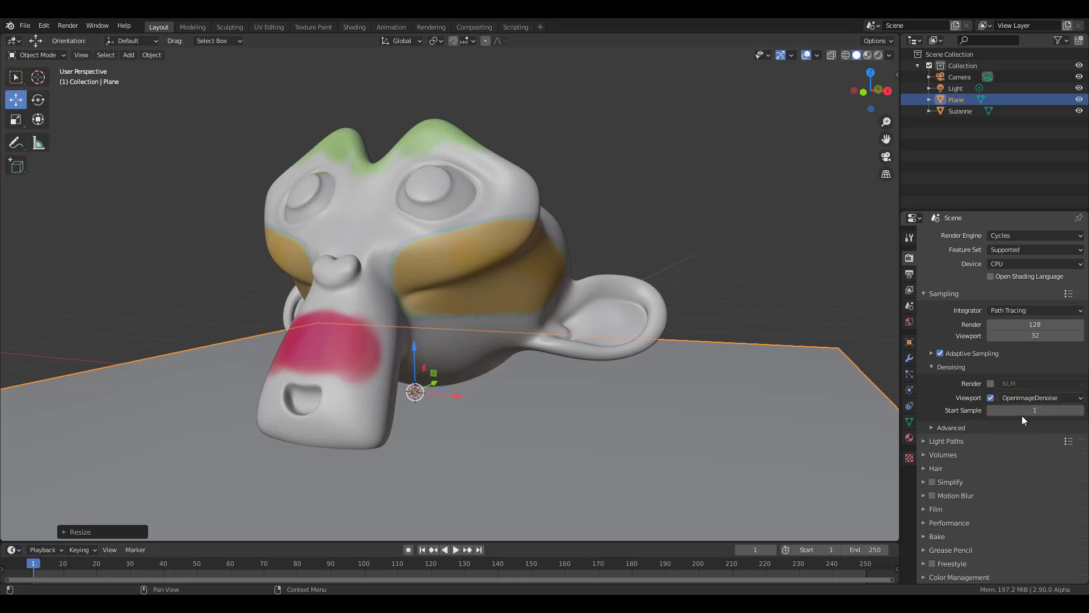
mouse_move(1021, 415)
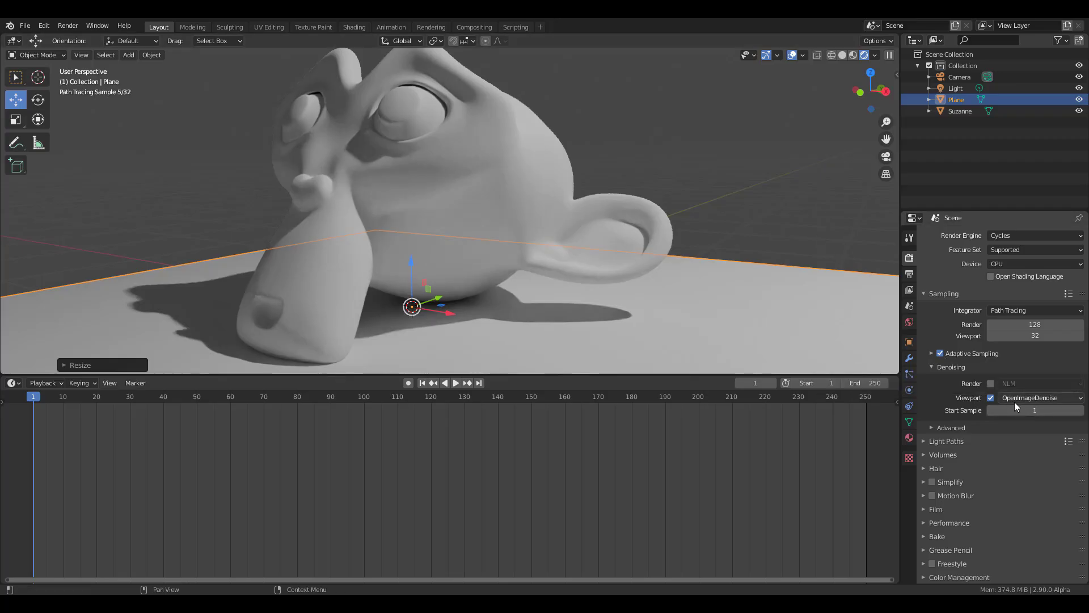
mouse_move(1021, 235)
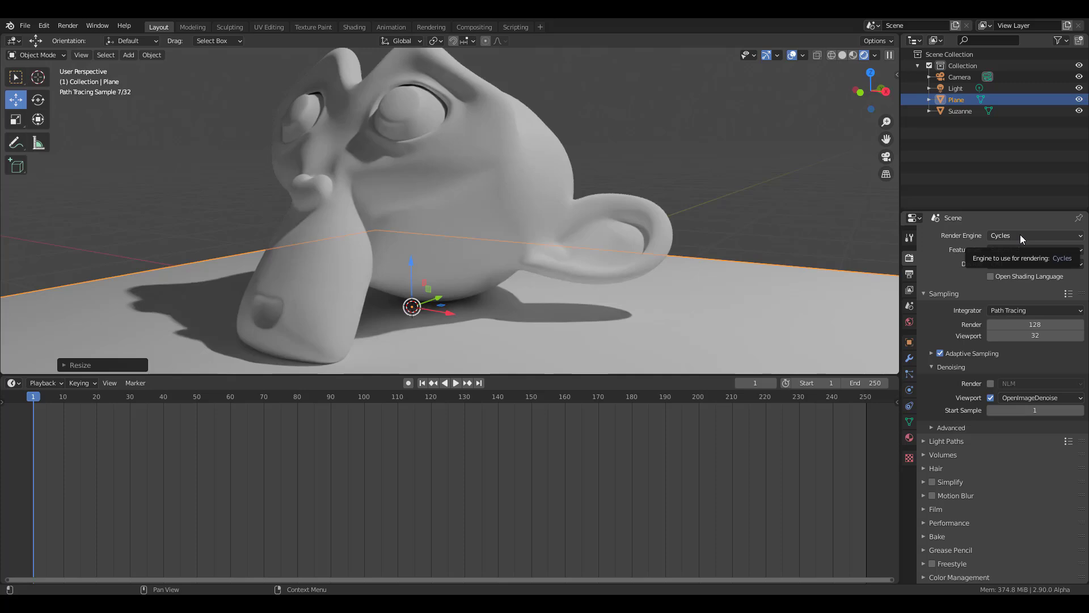
mouse_move(987, 360)
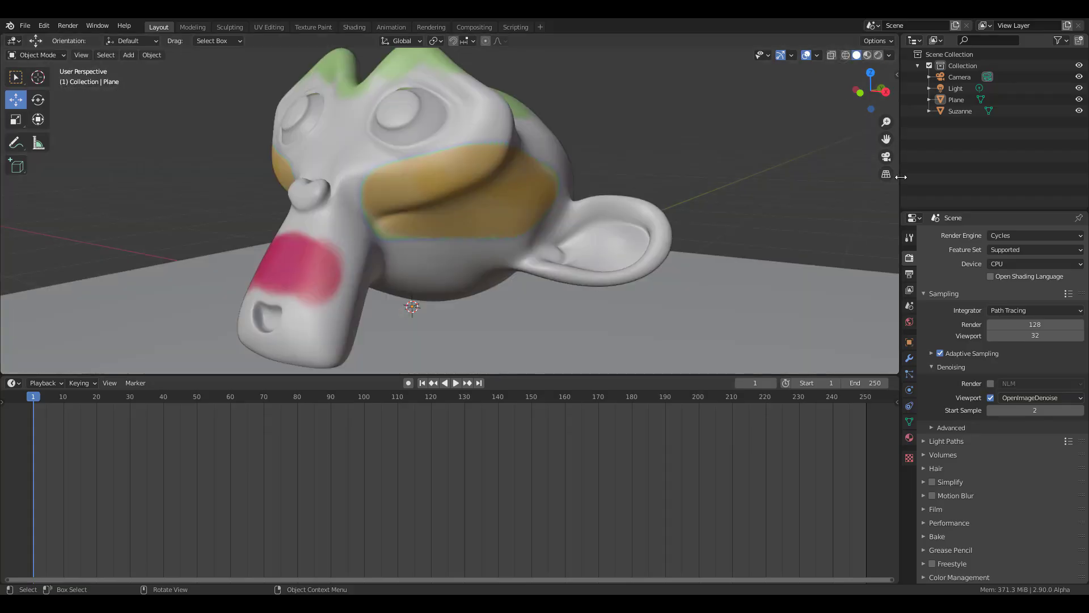
Switch an area to the Shader Editor and create a new material for Suzanne
click(875, 55)
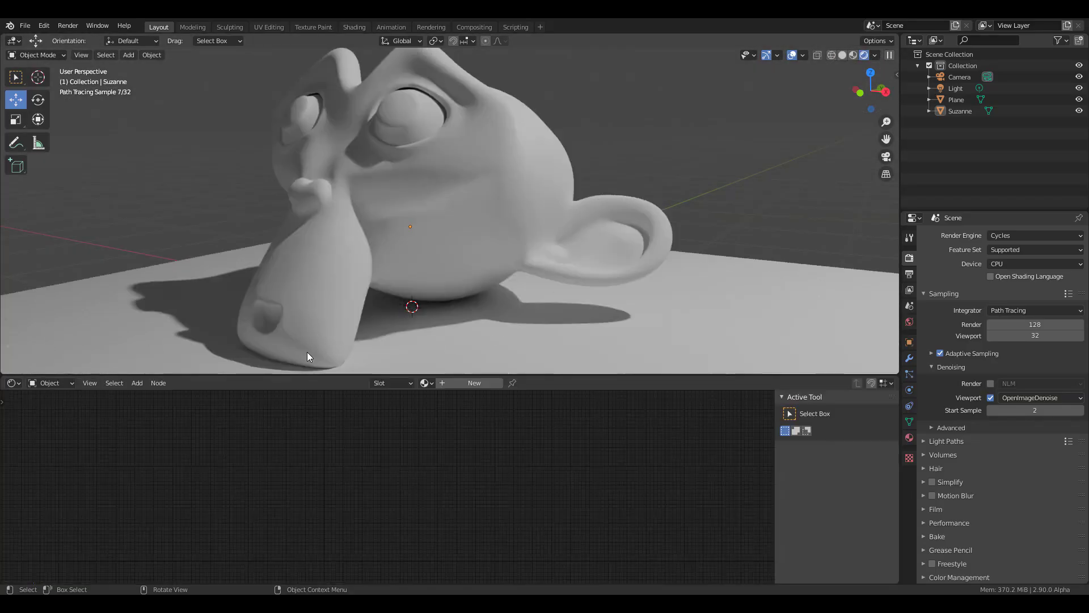
click(10, 383)
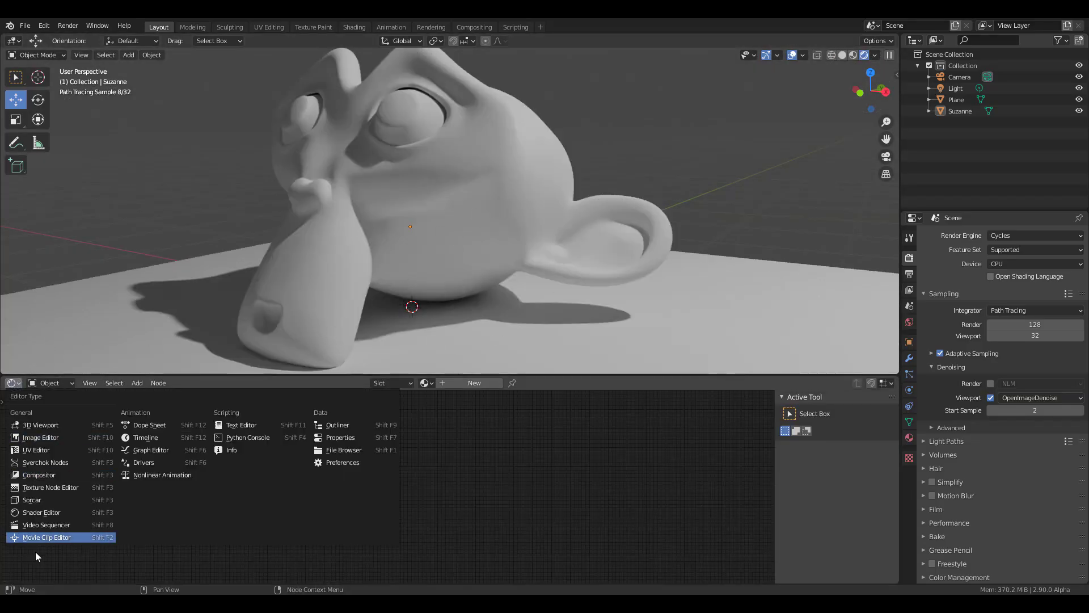
click(514, 272)
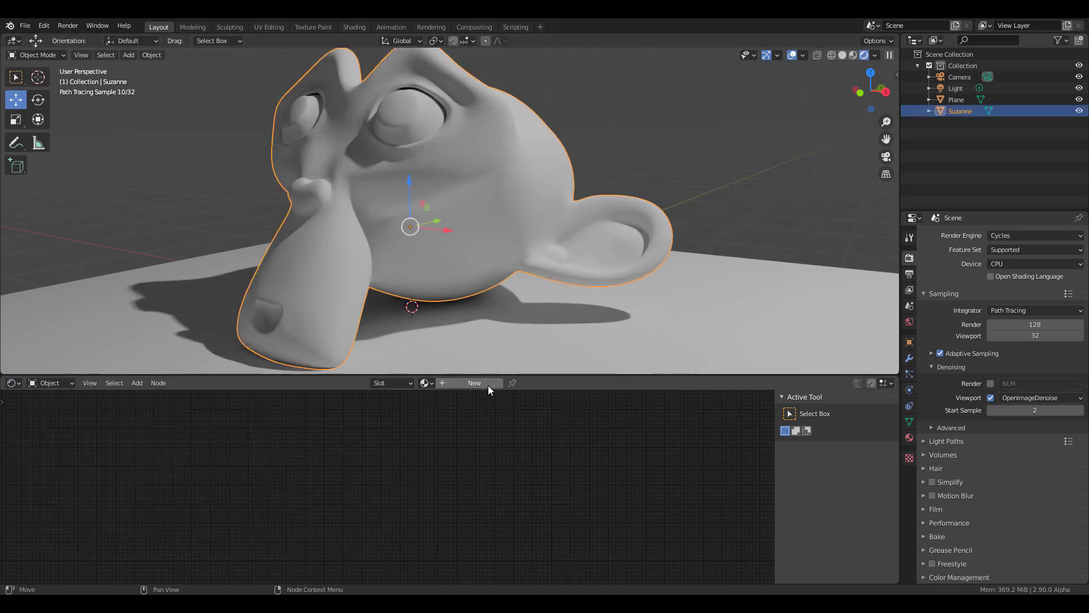
click(474, 383)
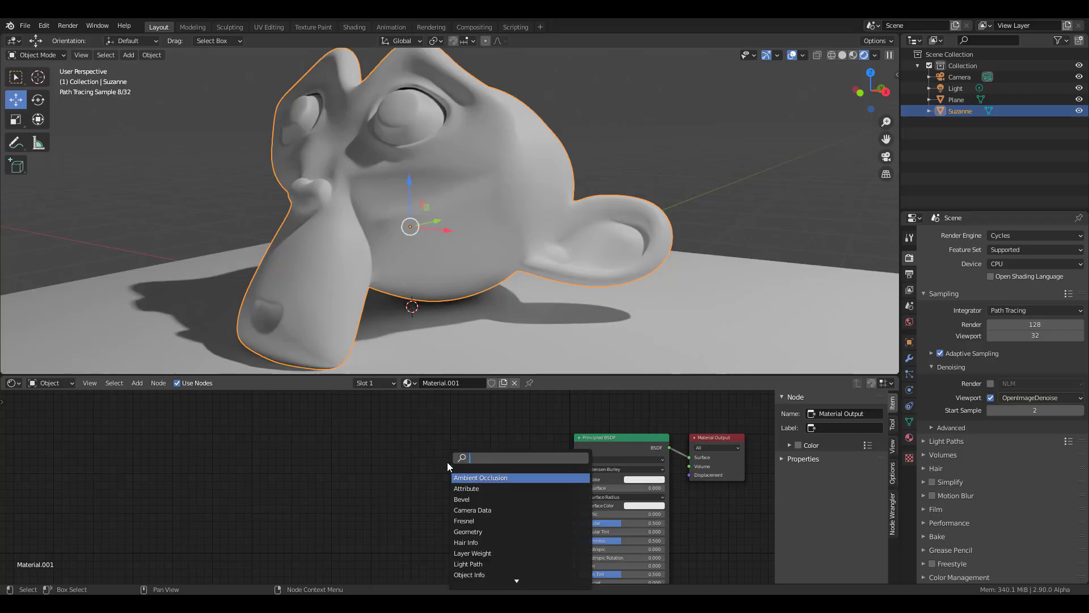
Add a Vertex Color node feeding Base Color, then set OptiX as the render denoiser
text(vert)
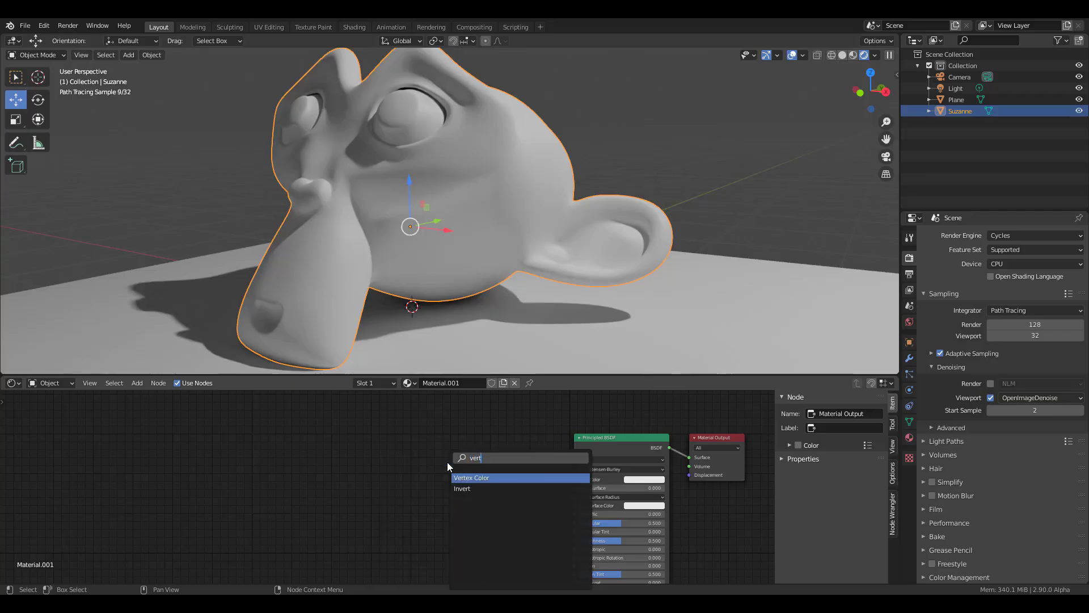
click(471, 478)
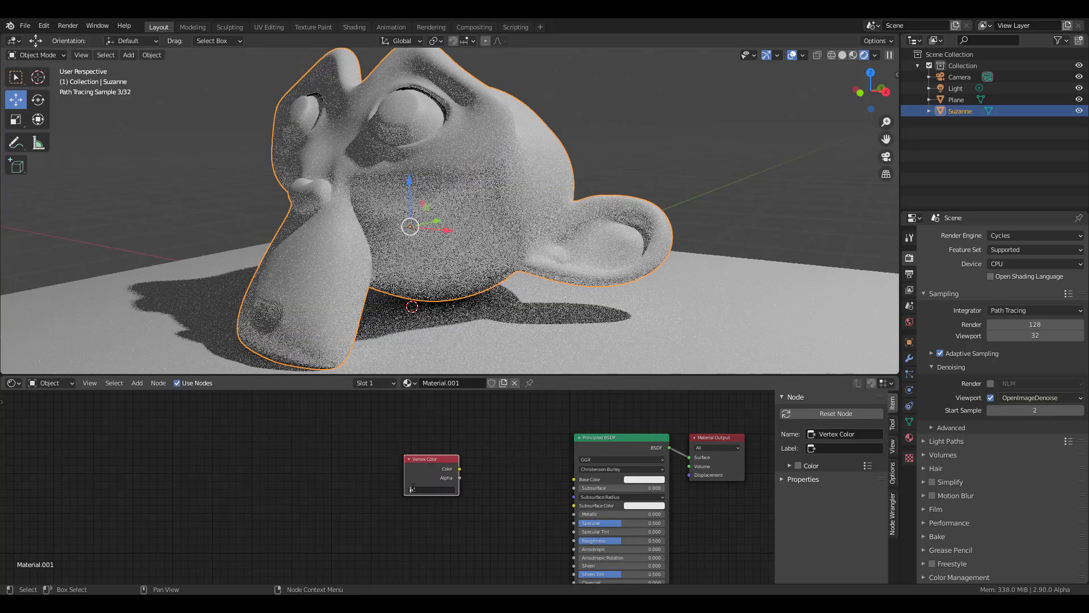
drag(461, 468, 566, 505)
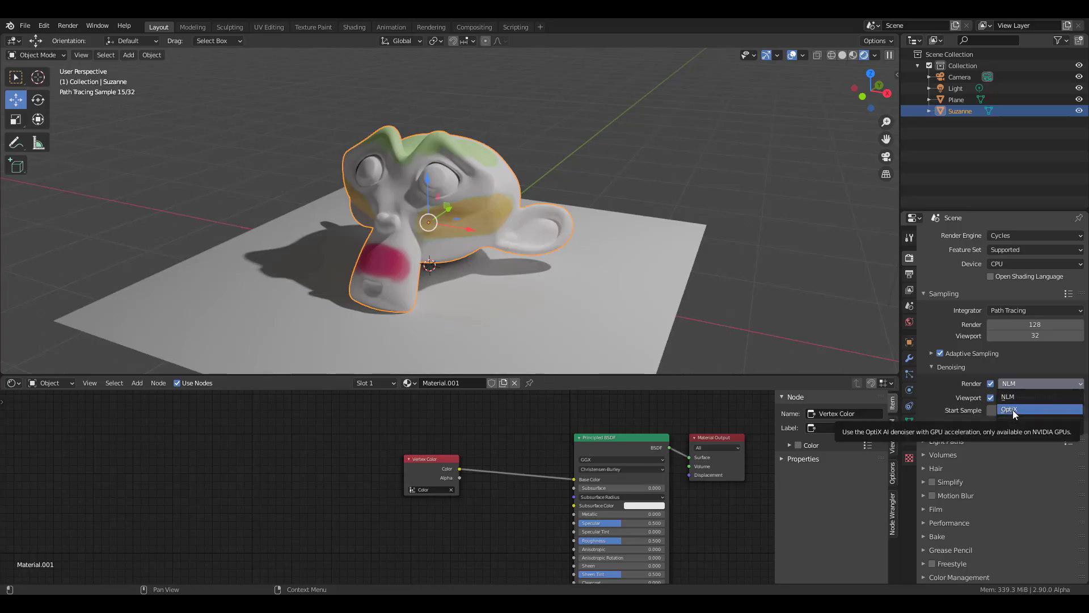
click(1035, 397)
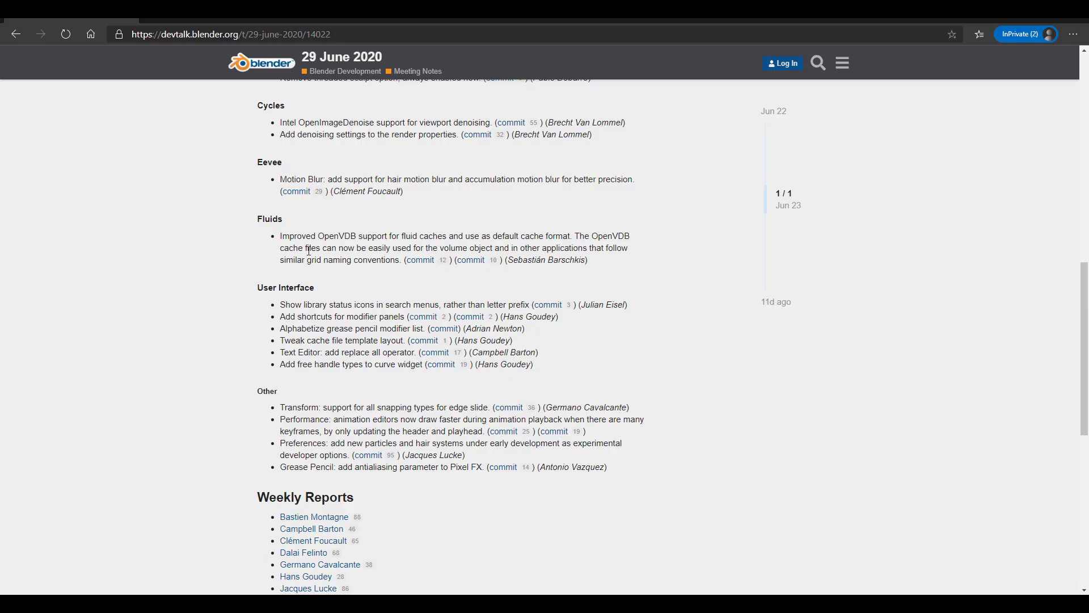
mouse_move(339, 235)
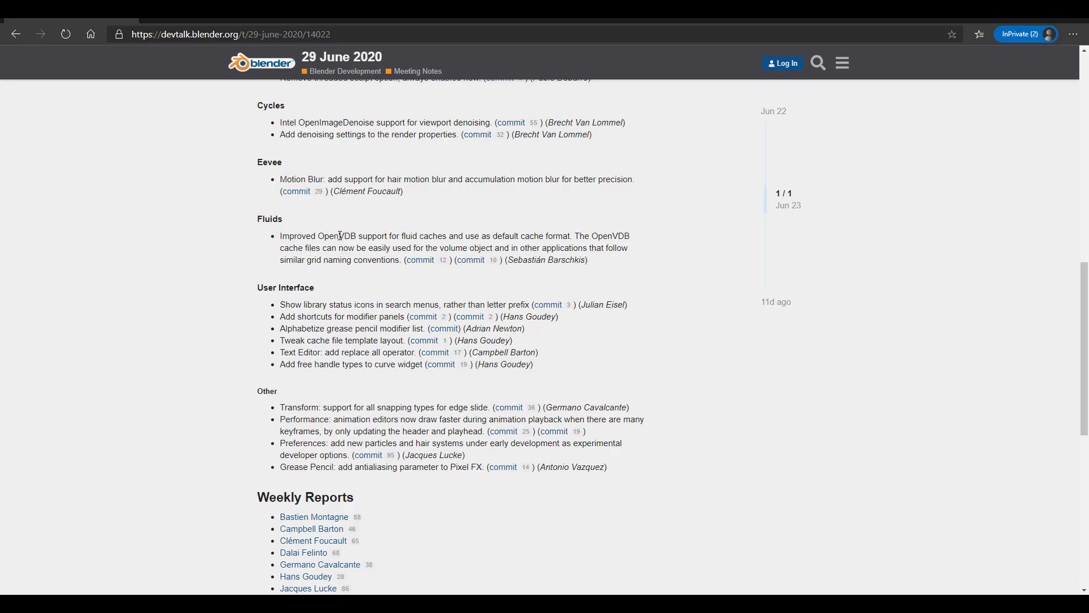
mouse_move(621, 424)
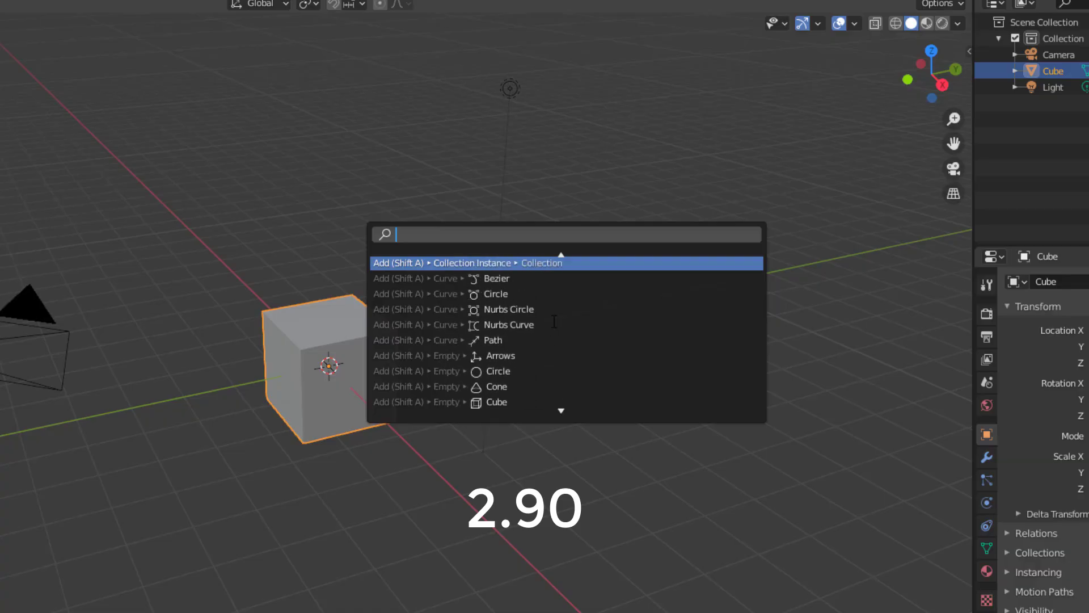
Scroll through the Add entries listed in the operator search menu
scroll(down, 3)
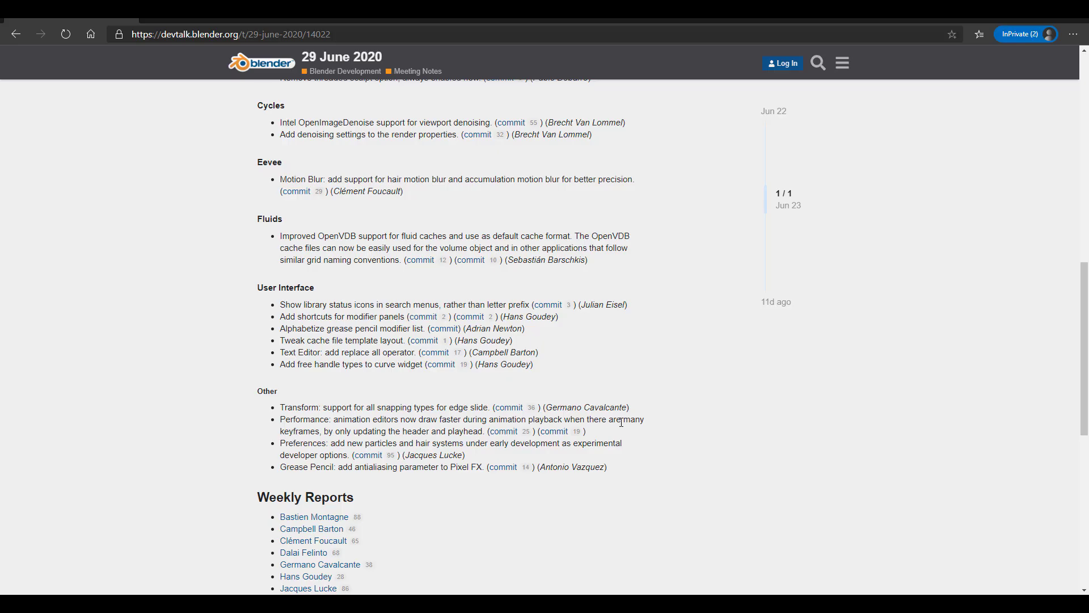
Scroll the devtalk page to the Blender 2.90 new features section starting with Sculpt & Paint
scroll(up, 3)
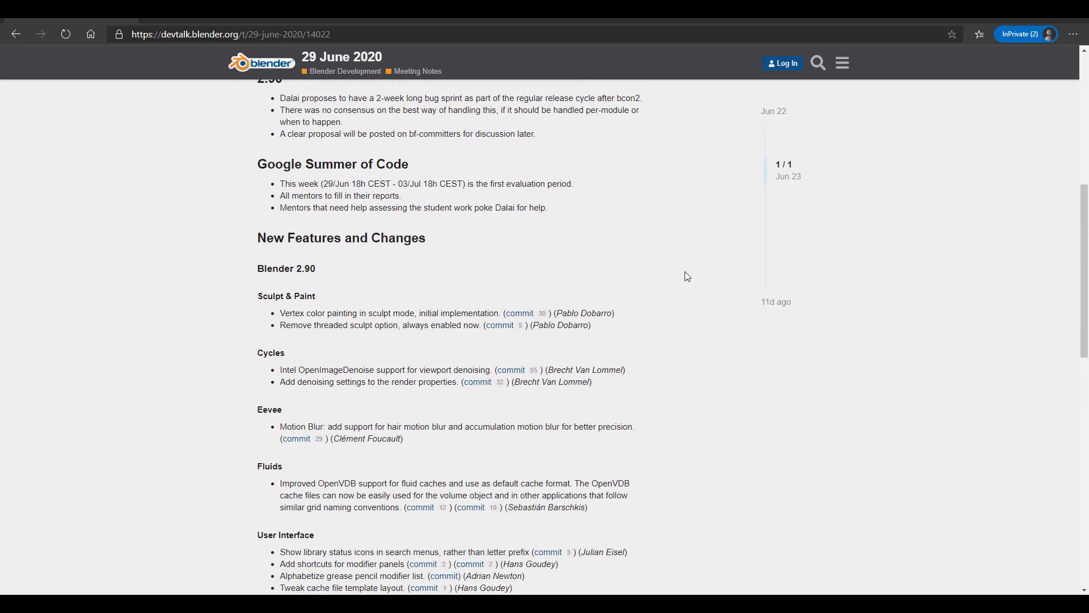
scroll(down, 3)
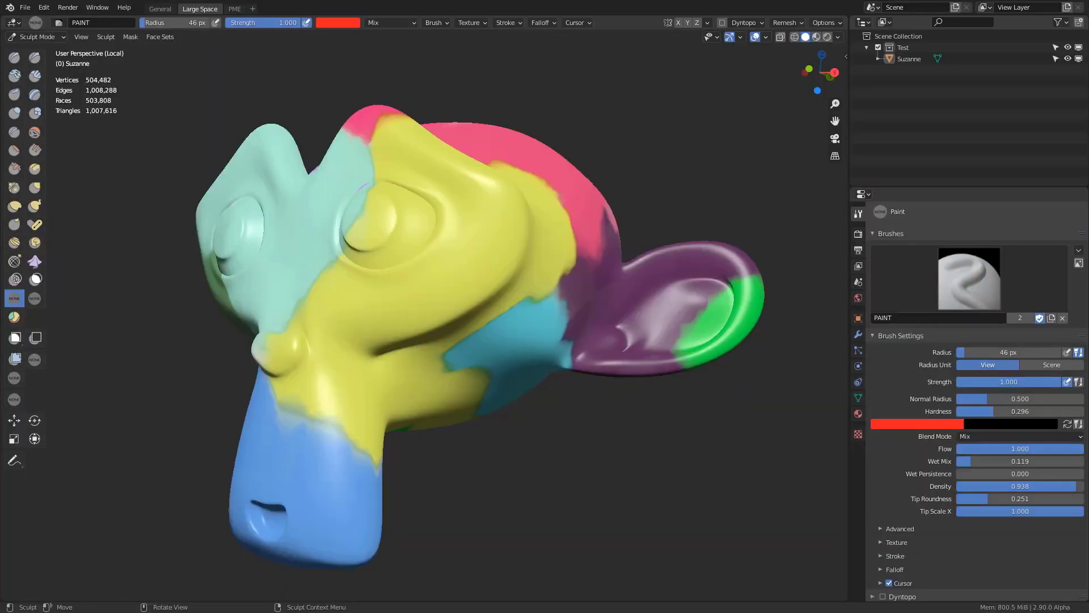
Use Mask By Color with Preserve Previous Mask so only Suzanne's purple ear stays unmasked
click(326, 435)
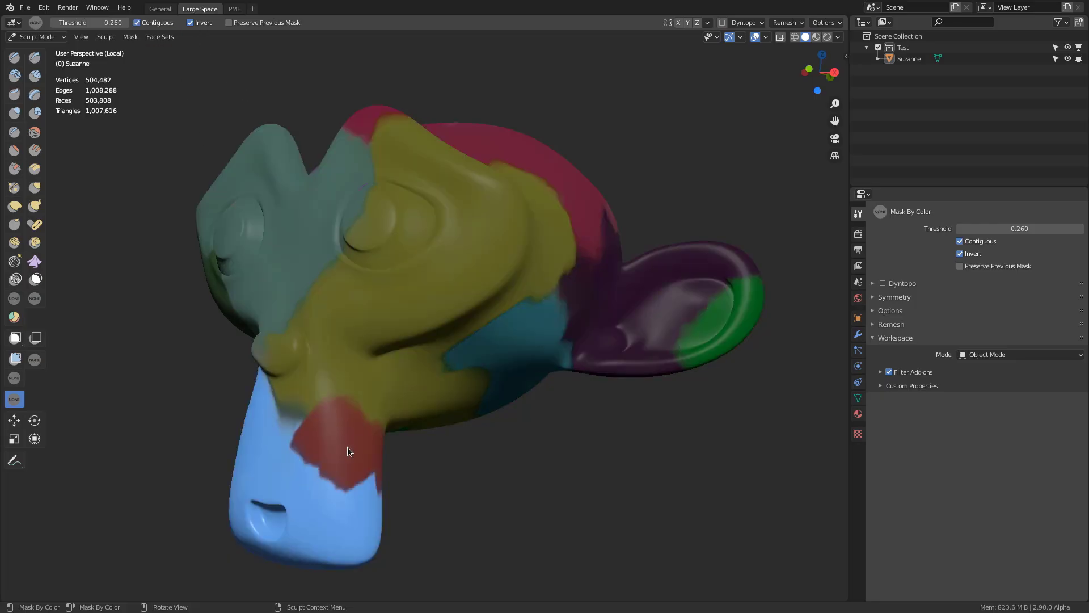
click(228, 22)
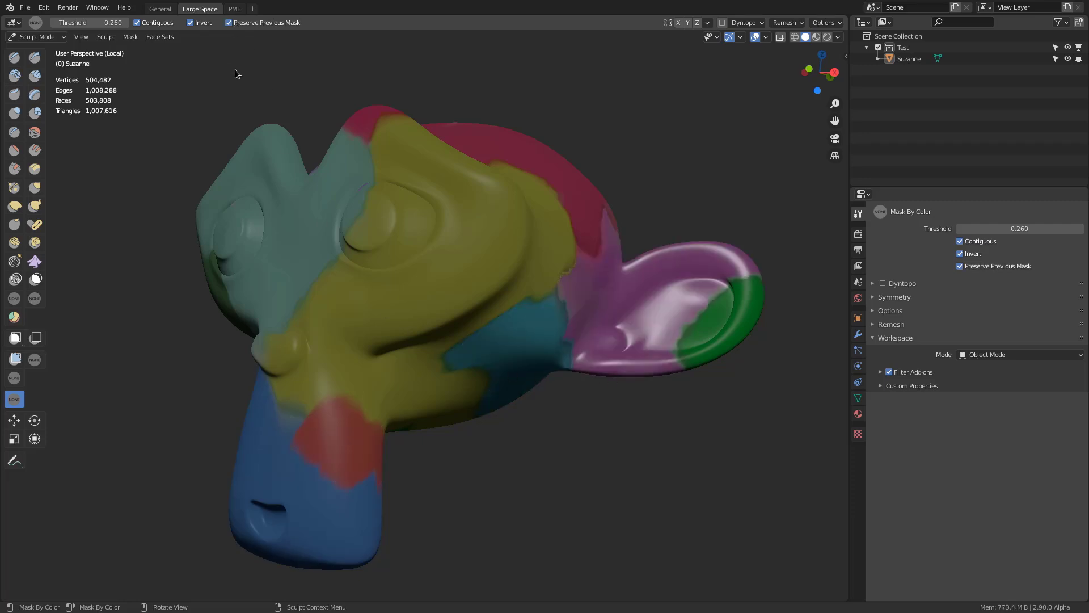